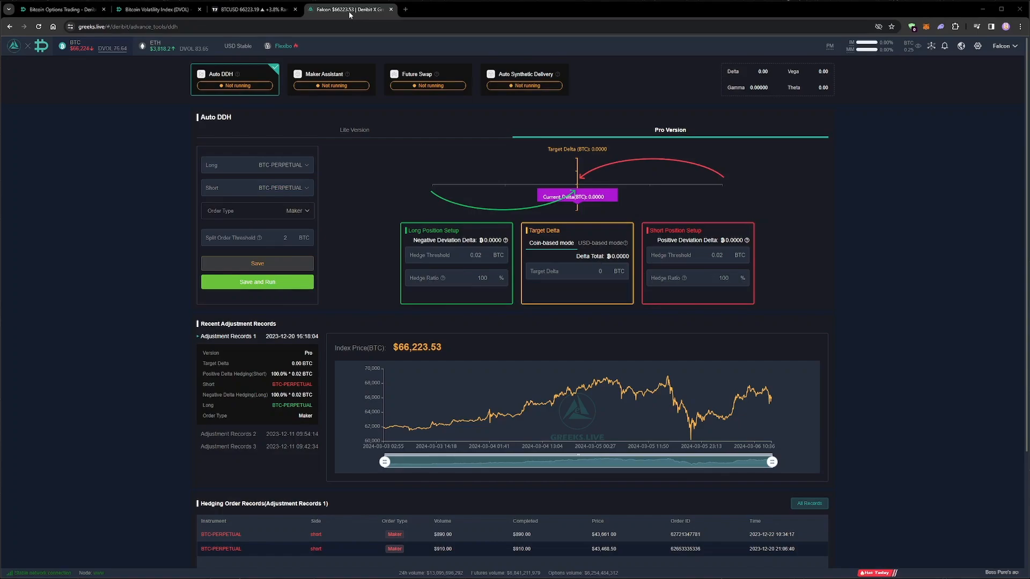
- Switch from the Greeks.live Auto DDH page to the TradingView BTCUSD 4-hour chart
left_click(250, 8)
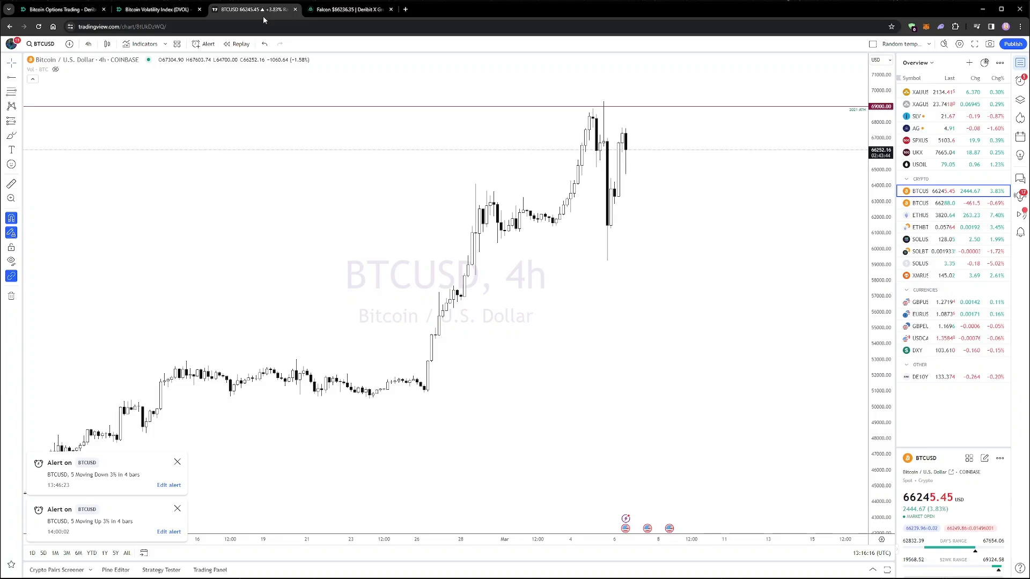
left_click(346, 10)
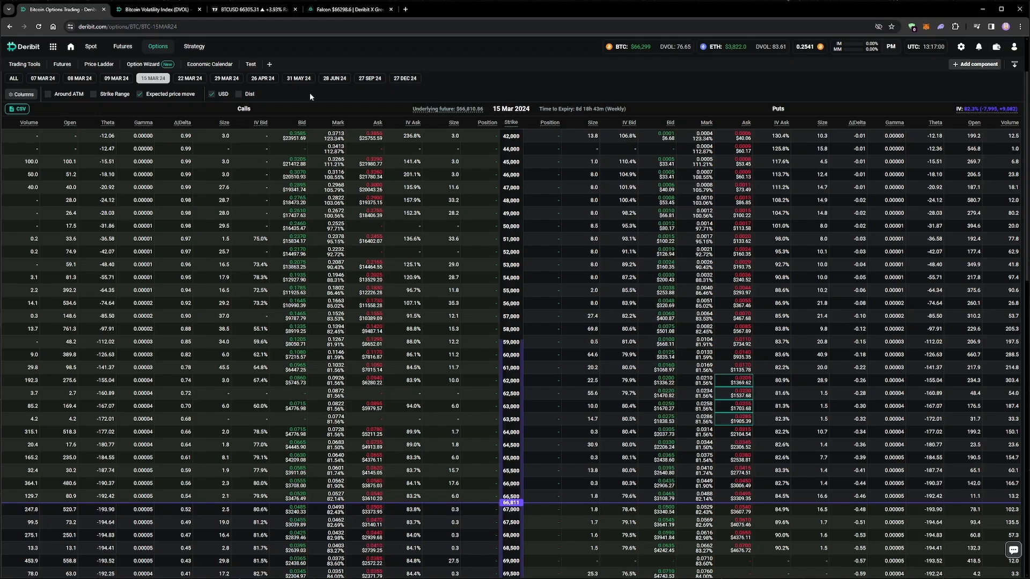
mouse_move(152, 154)
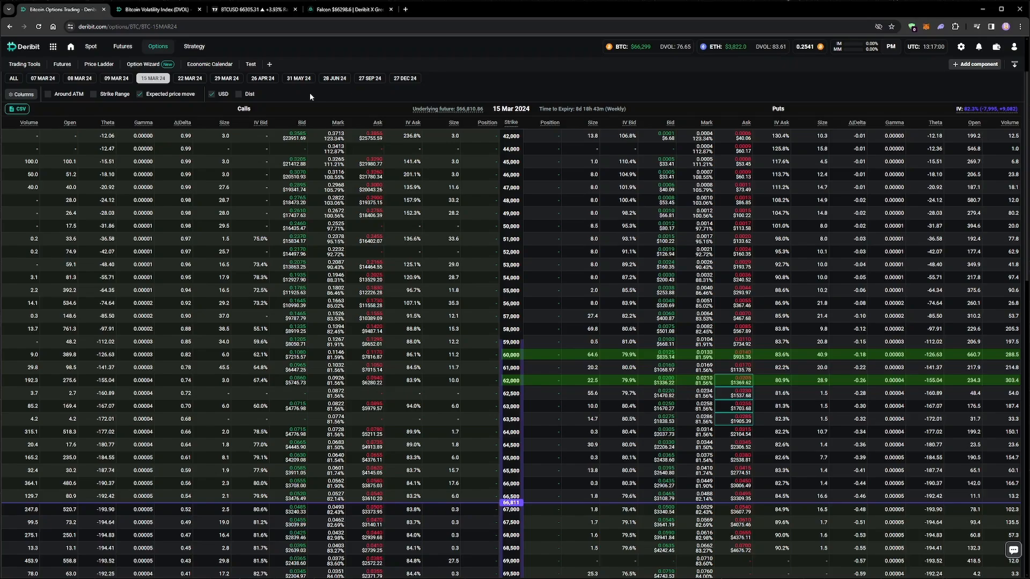
- Return to the TradingView BTCUSD 4-hour chart and pan across recent price action
left_click(247, 12)
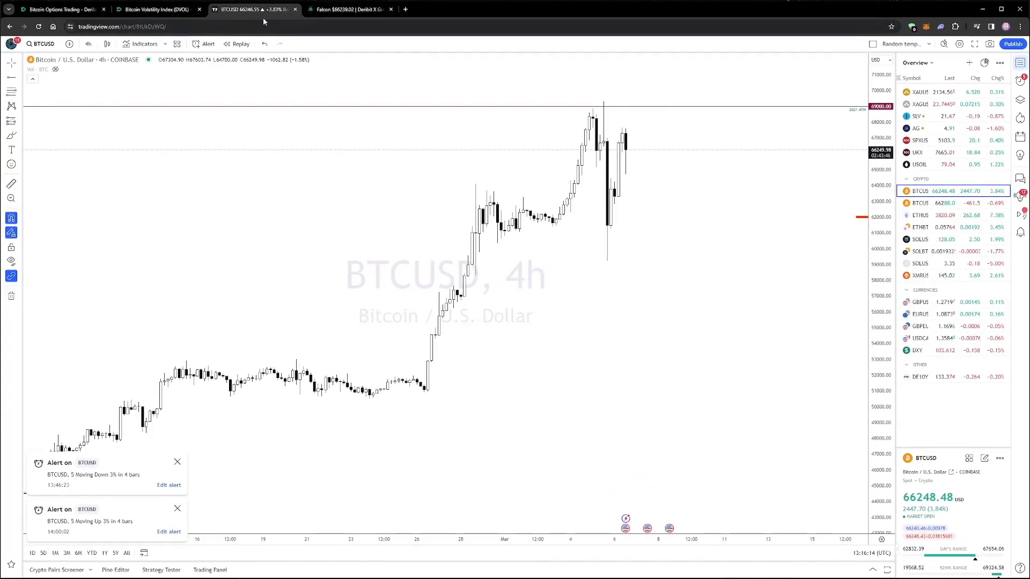
left_click_drag(418, 216, 856, 217)
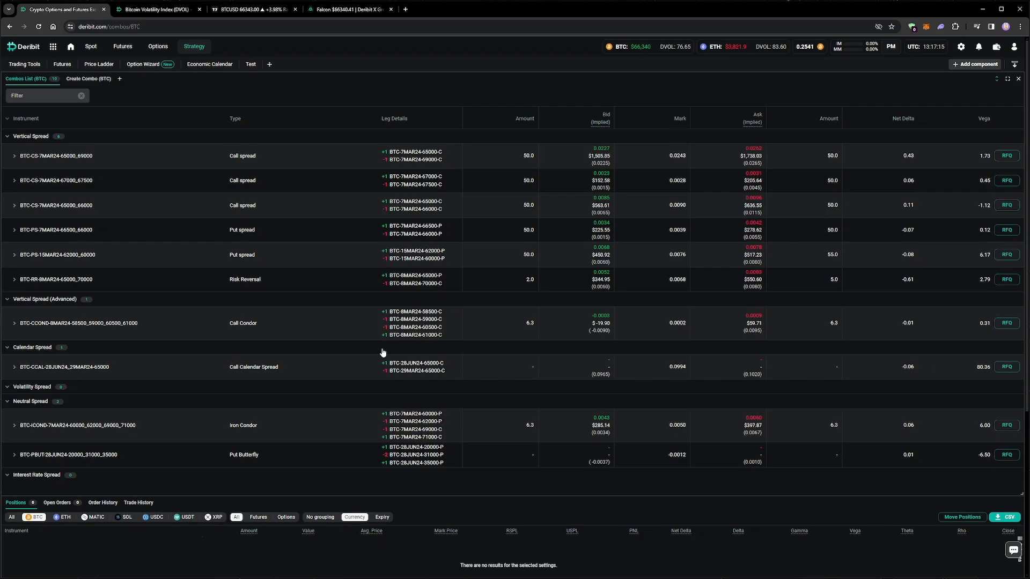
- Switch to the Create Combo (BTC) builder listing future spread combos
left_click(86, 78)
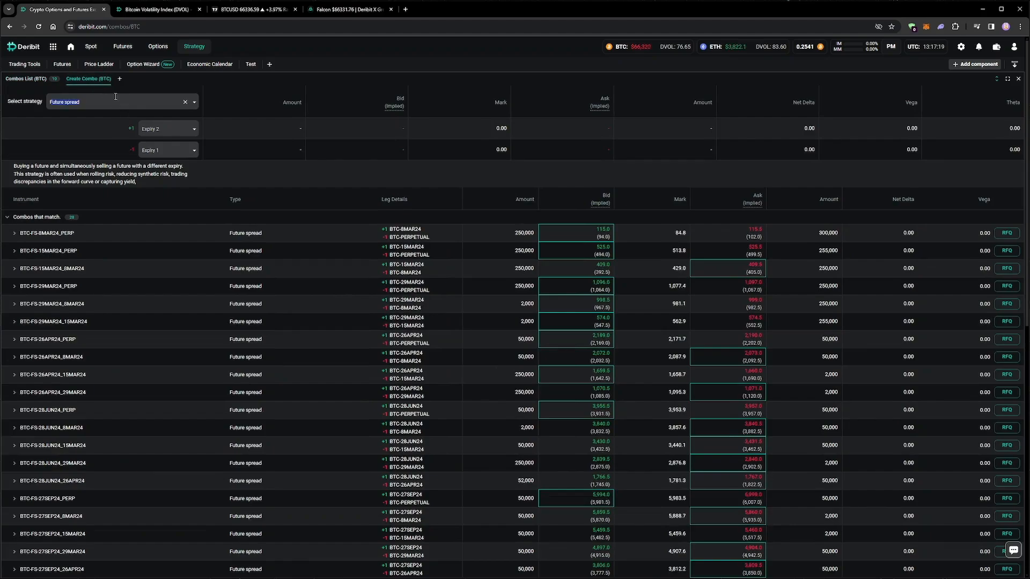
- Choose a Put spread strategy for 15MAR24 and set the bought leg's strike toward 62,000
left_click(117, 102)
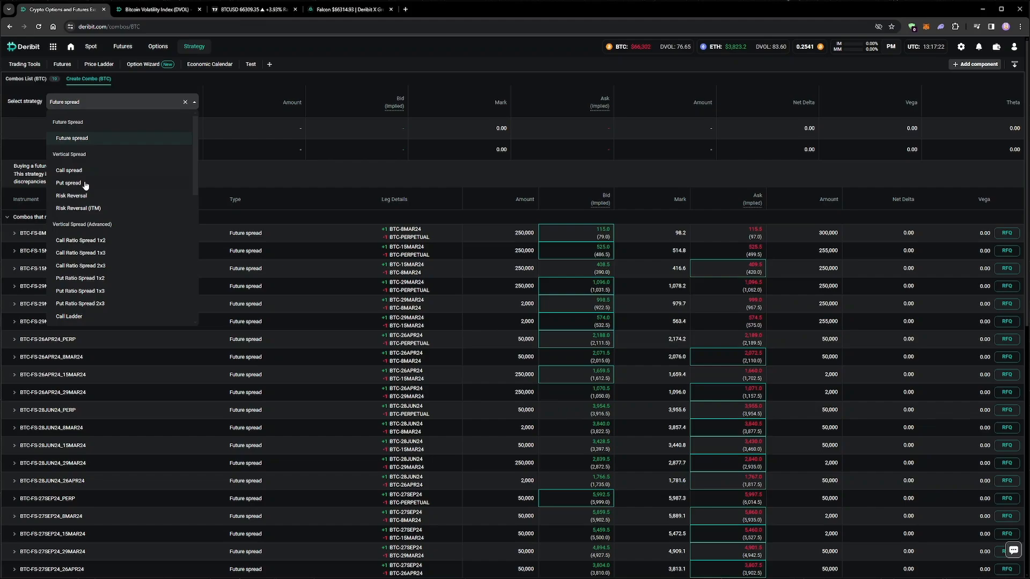
left_click(68, 182)
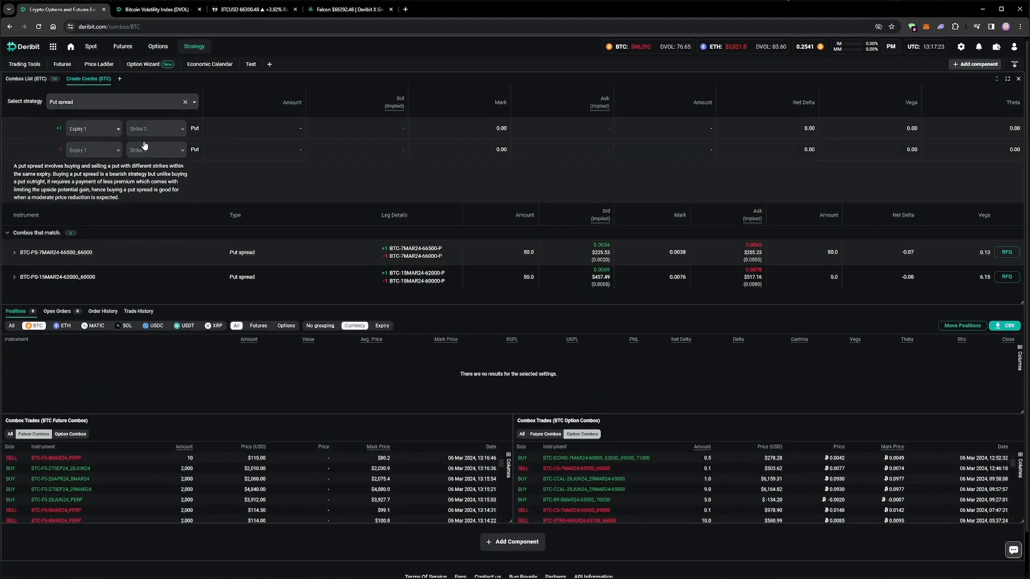
left_click(156, 128)
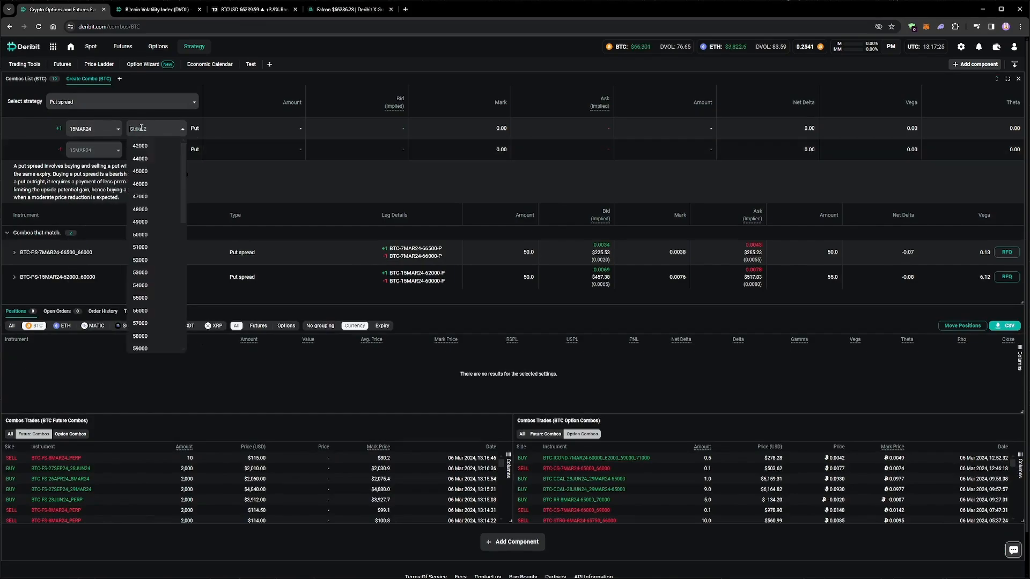
scroll("down", 3)
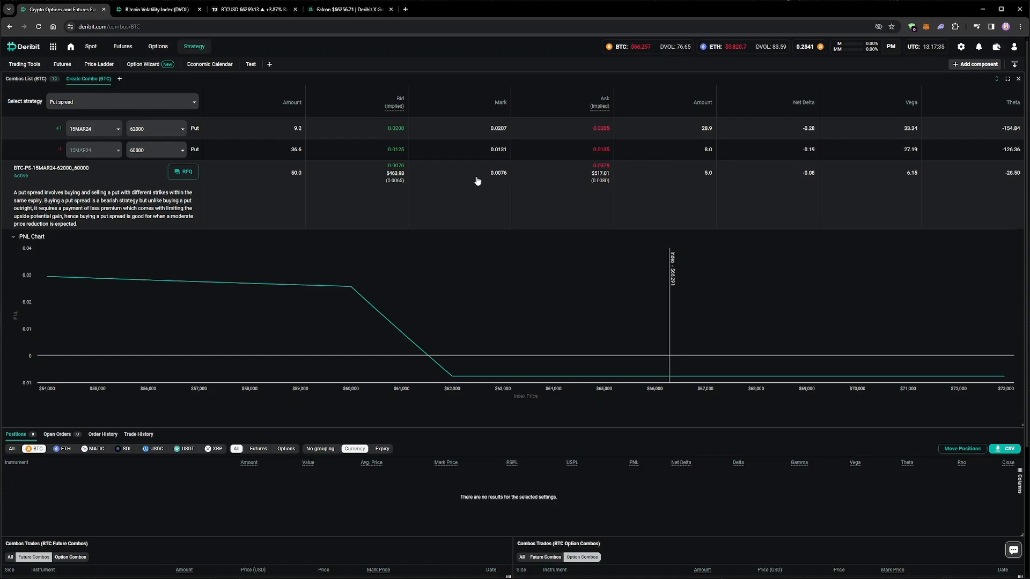
mouse_move(374, 169)
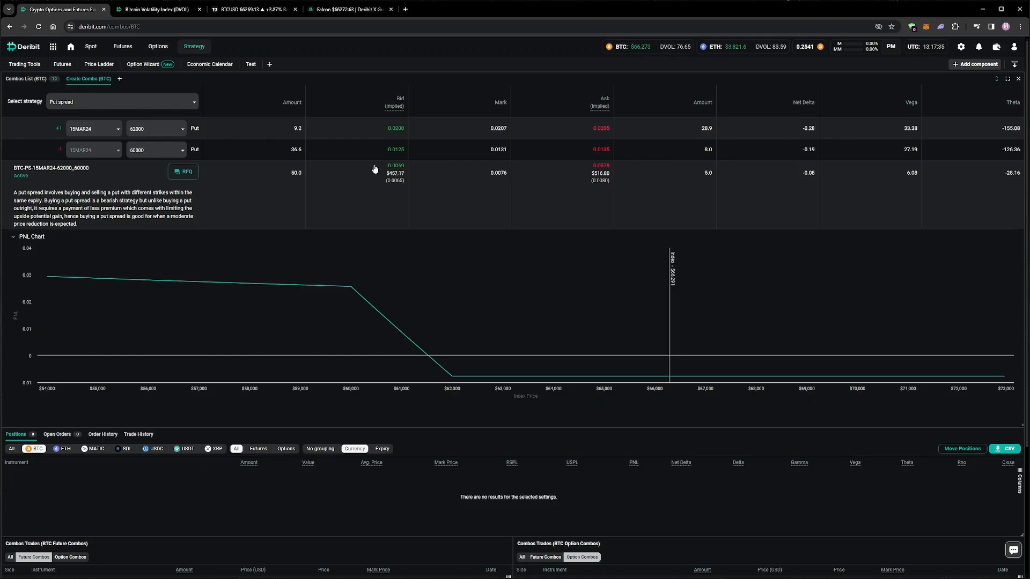
- From the combos list, open the 15MAR24 62000/60000 put spread ticket and adjust its limit price
left_click(24, 78)
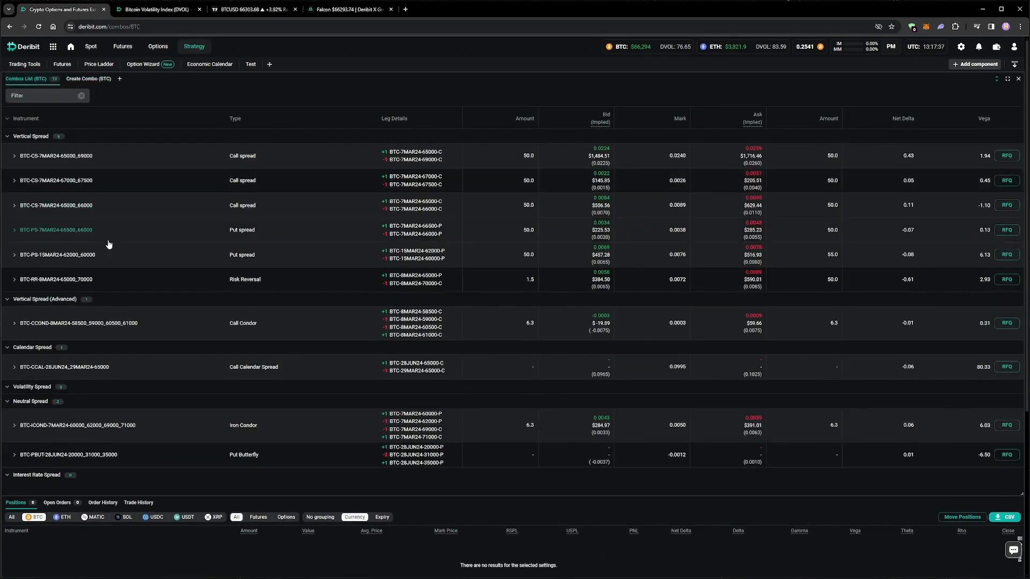
left_click(56, 255)
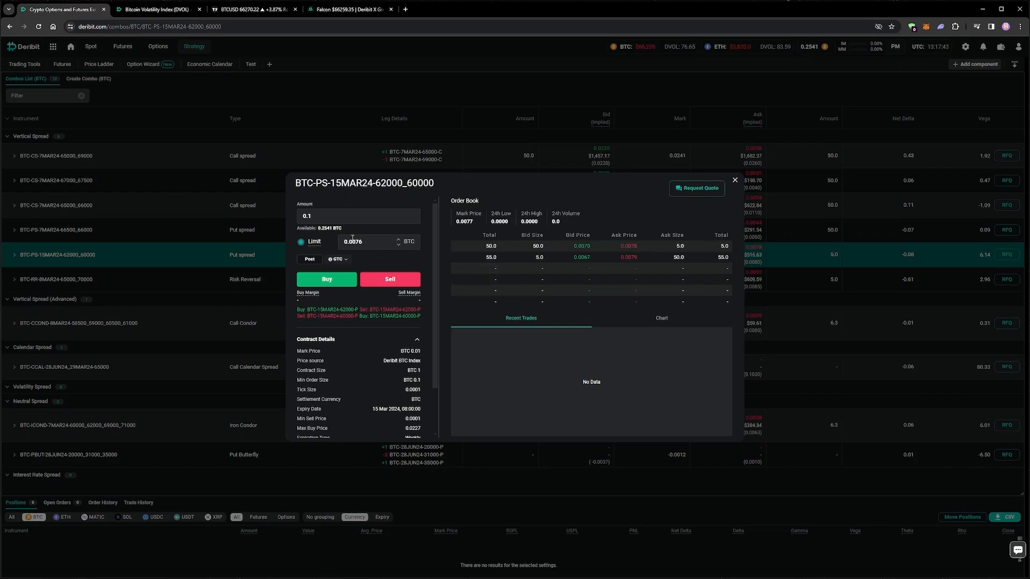
left_click(359, 242)
type("0.0073")
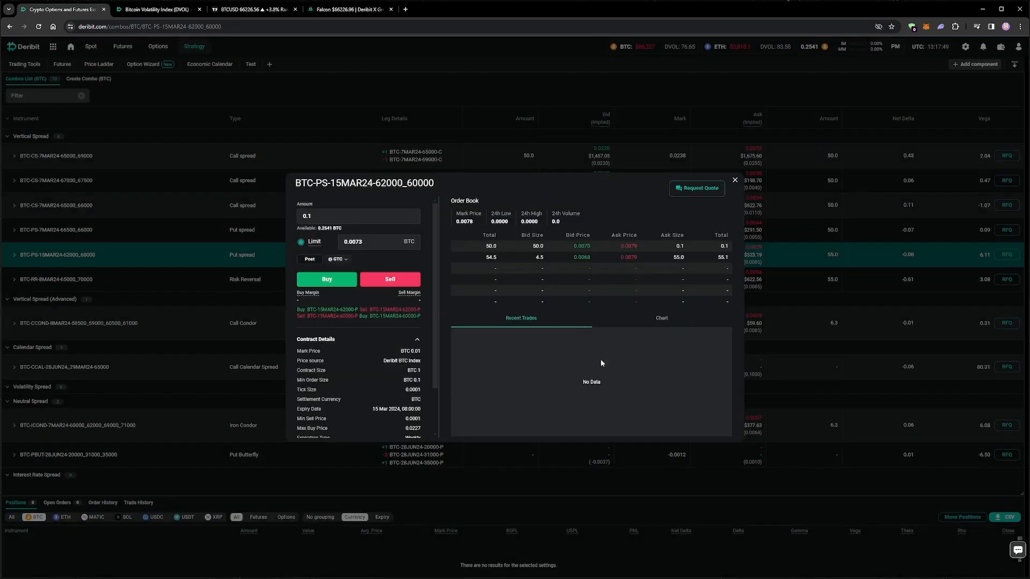
left_click(388, 279)
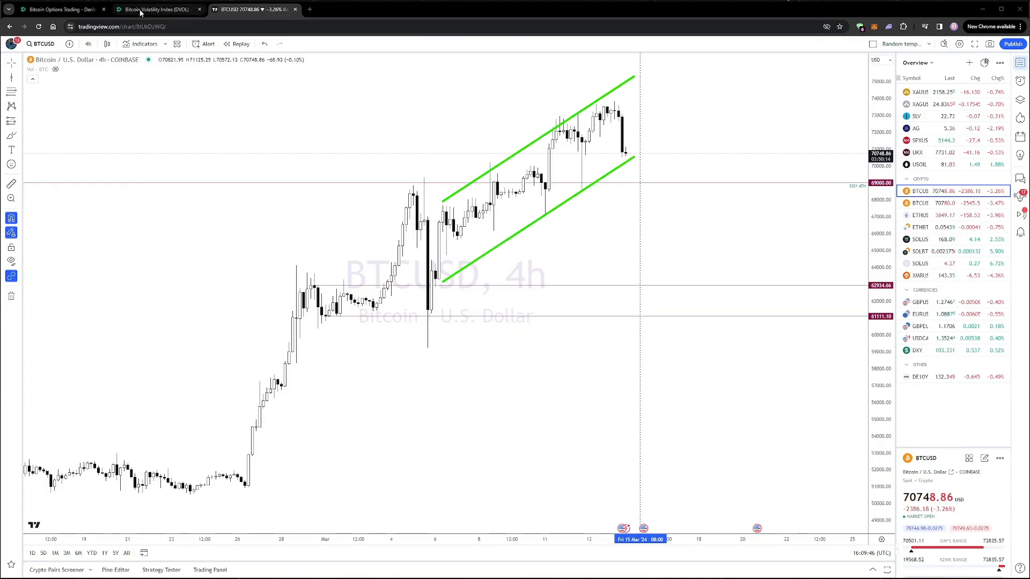
- Back on Deribit, review open put positions and load the 28 June 2024 options chain
left_click(59, 9)
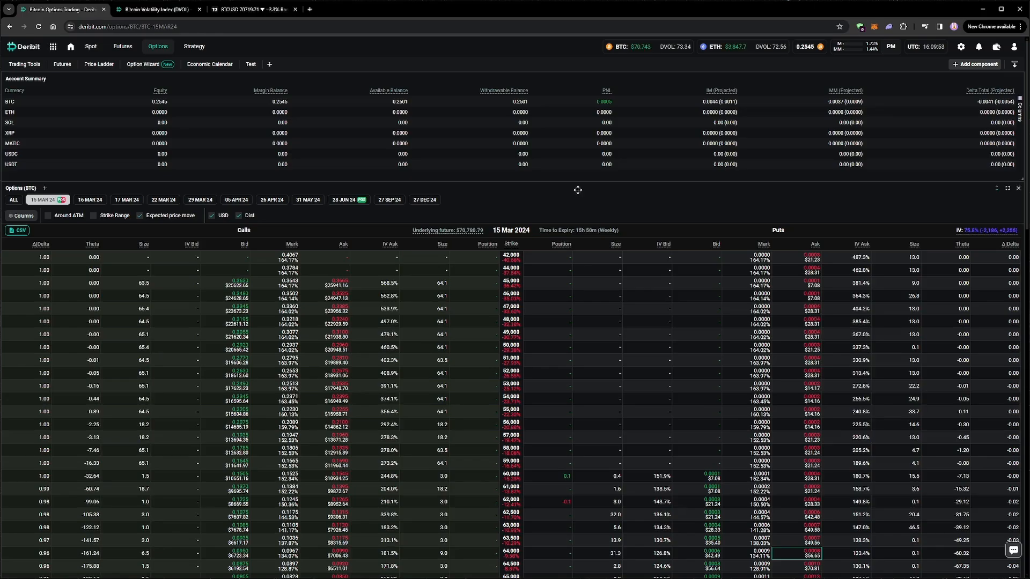
scroll("down", 3)
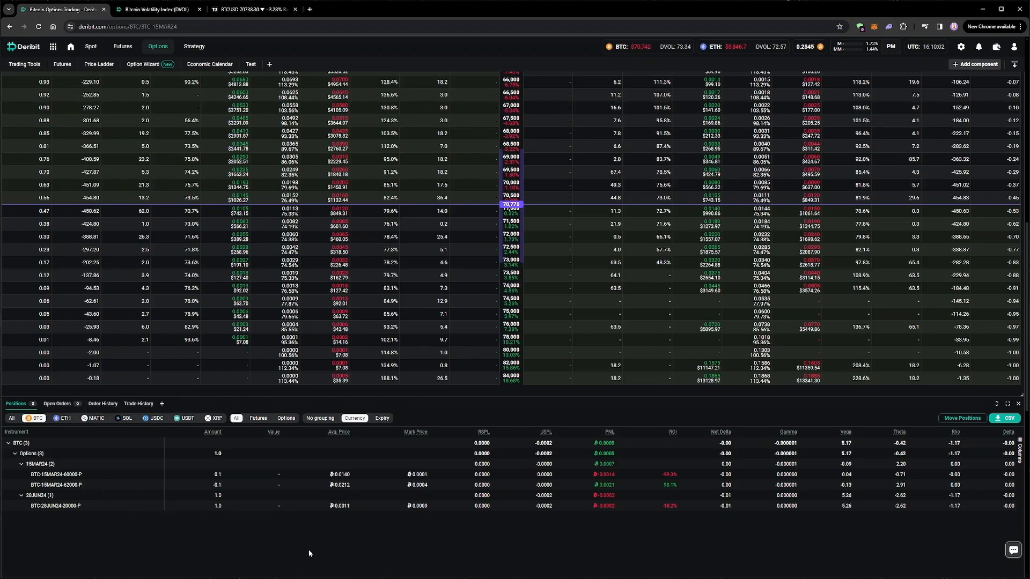
left_click(349, 199)
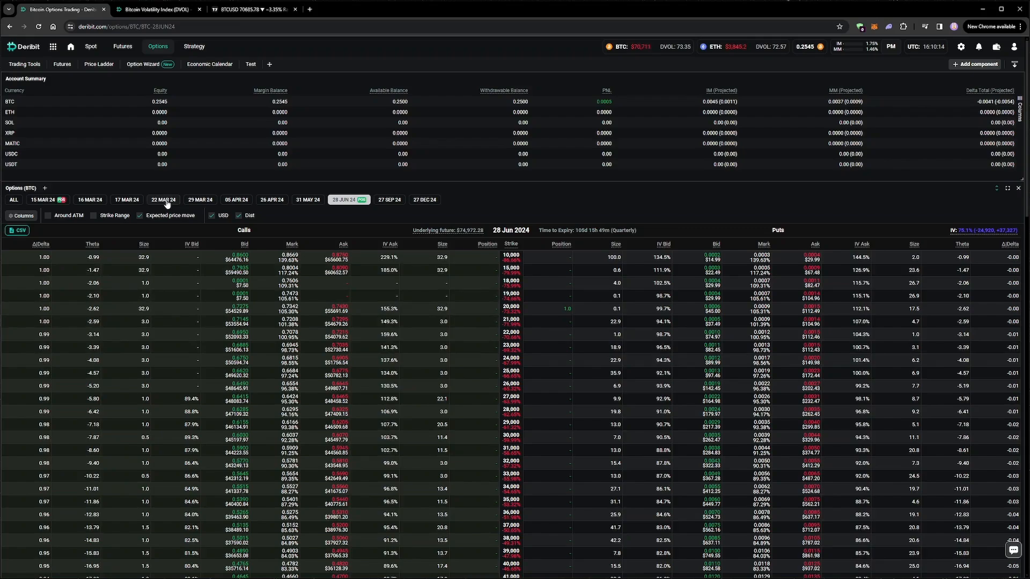
- On the 22MAR24 chain, sell 0.1 of the 65000 put and confirm the order
left_click(163, 200)
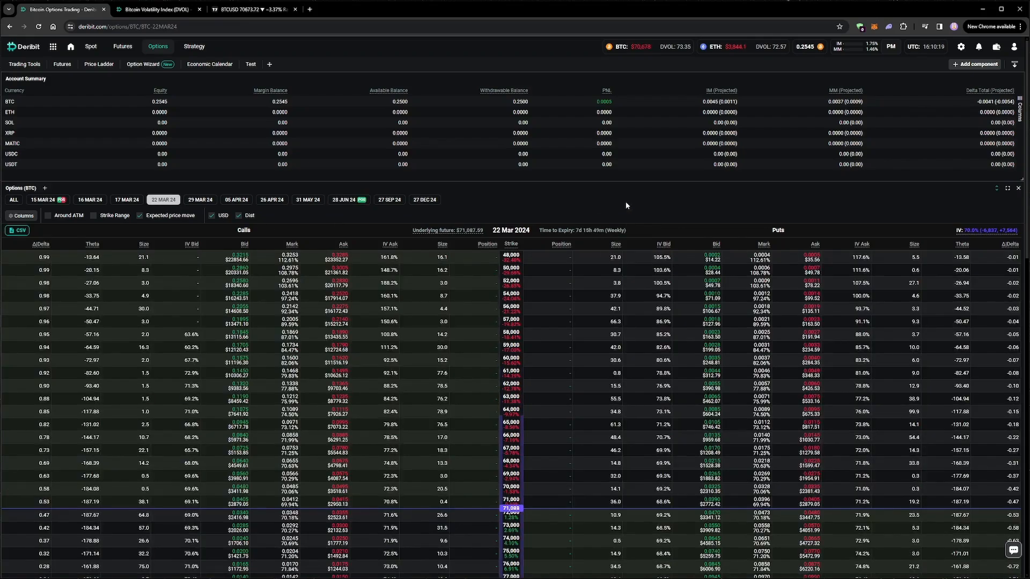
scroll("down", 3)
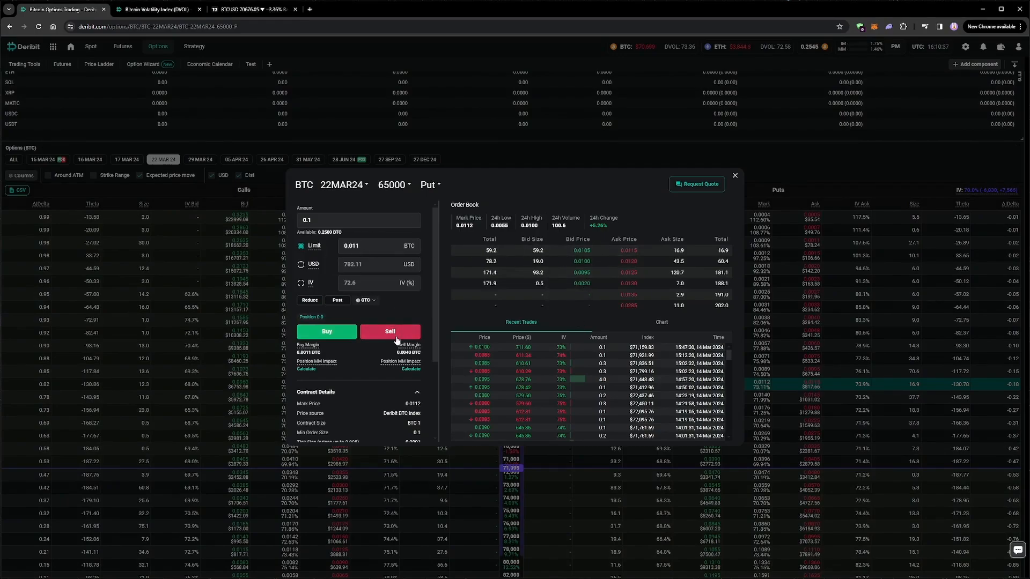
left_click(389, 331)
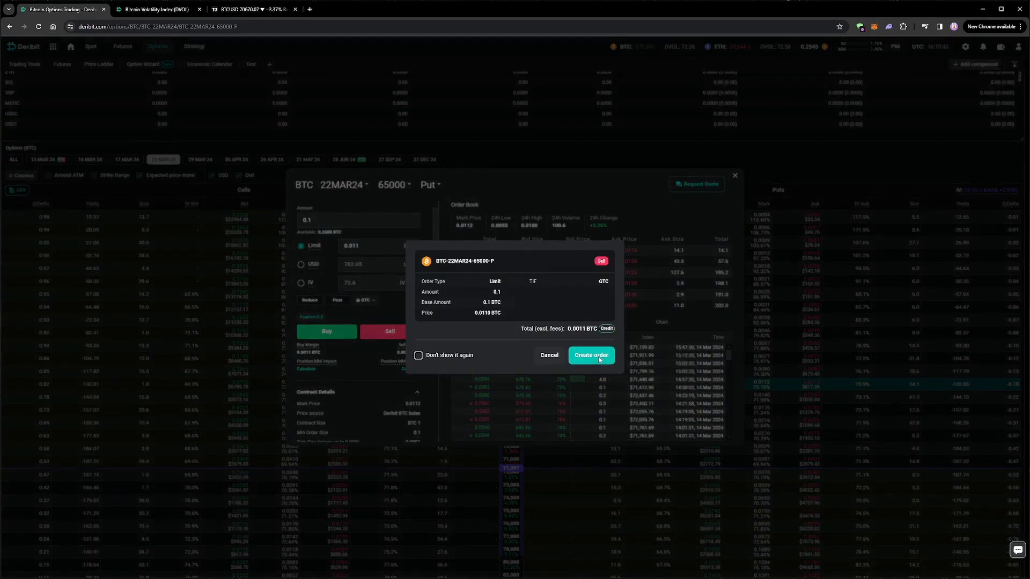
left_click(590, 355)
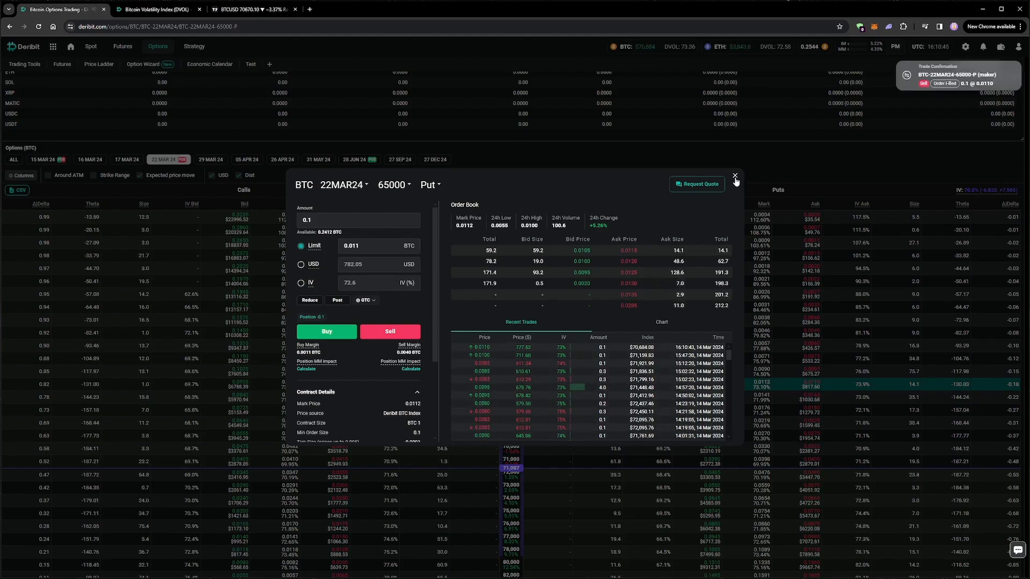
left_click(735, 177)
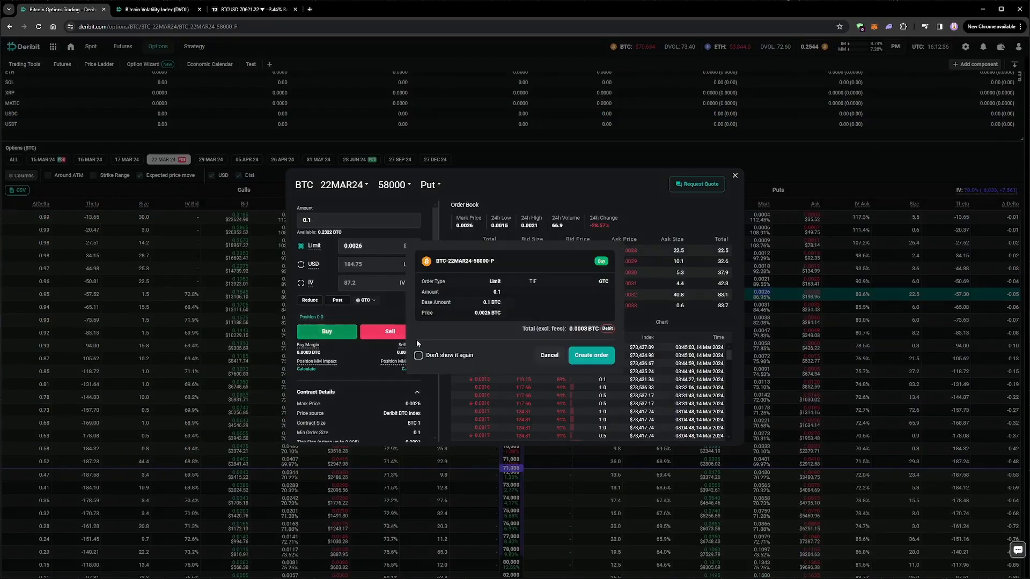
- Confirm the 0.1 buy of the 22MAR24 58000 put and close its order window
left_click(591, 355)
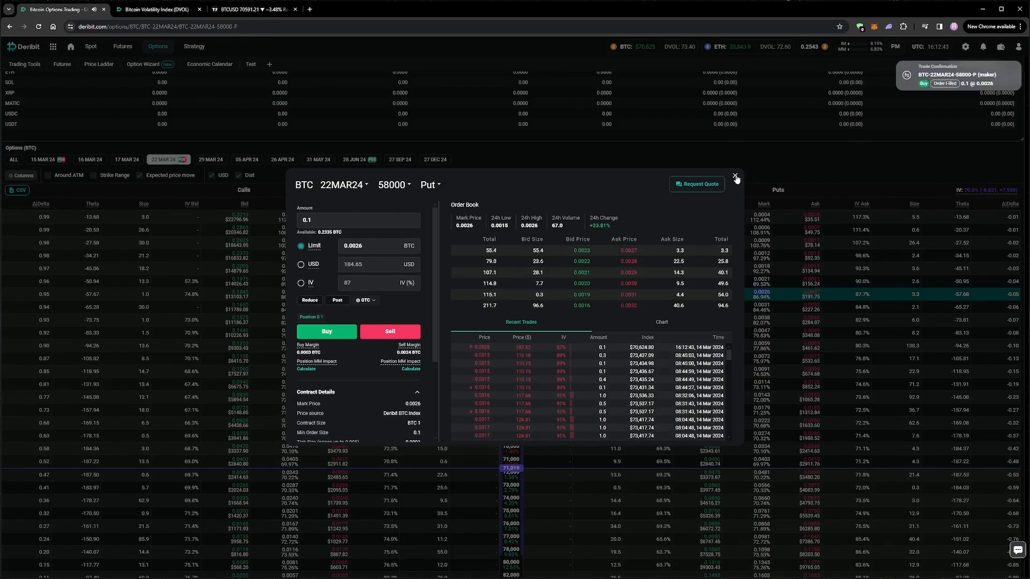
left_click(735, 178)
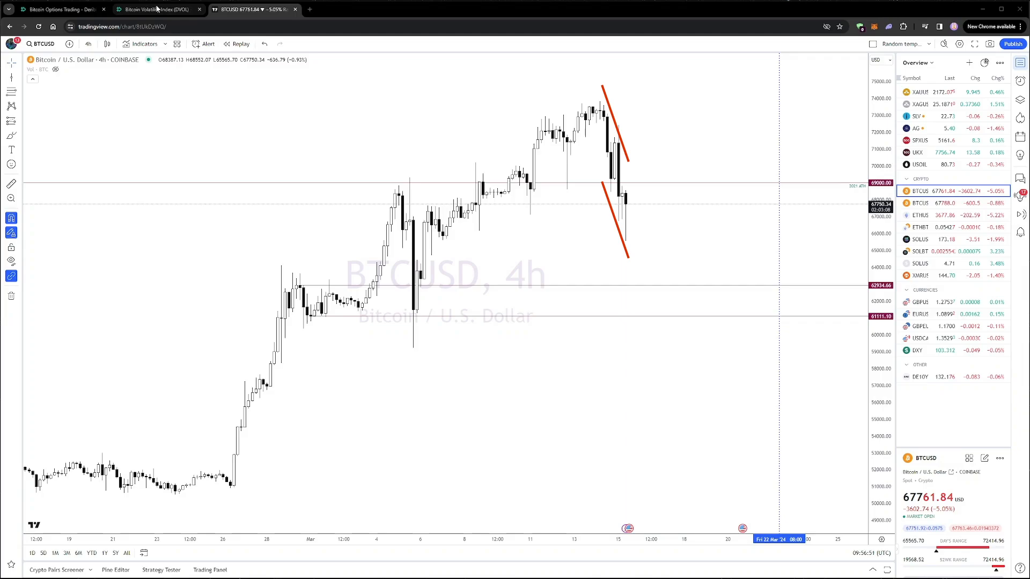
- Return to the Deribit options page and open the Transaction Log from the account menu
left_click(59, 10)
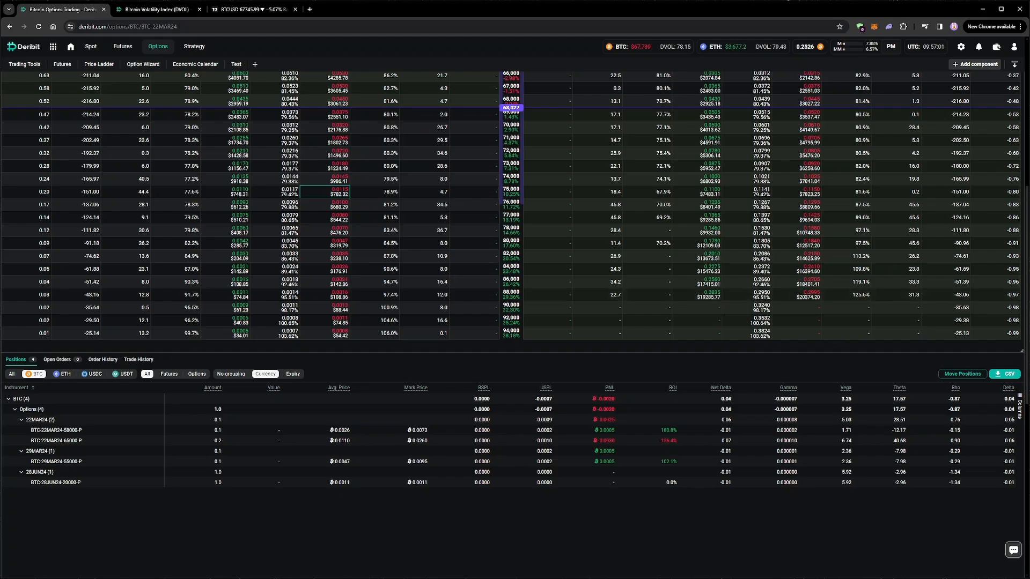
left_click(1014, 46)
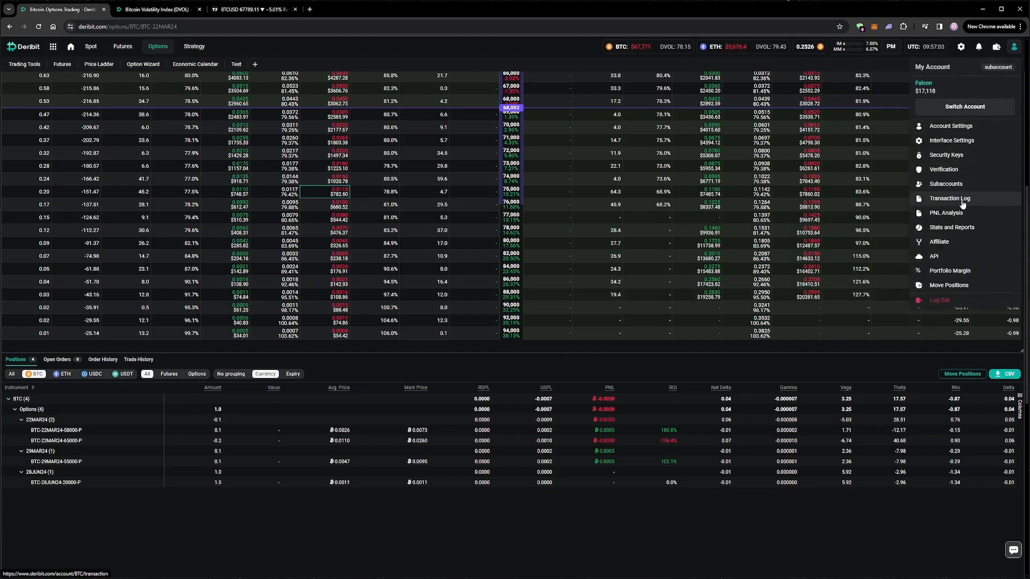
left_click(948, 198)
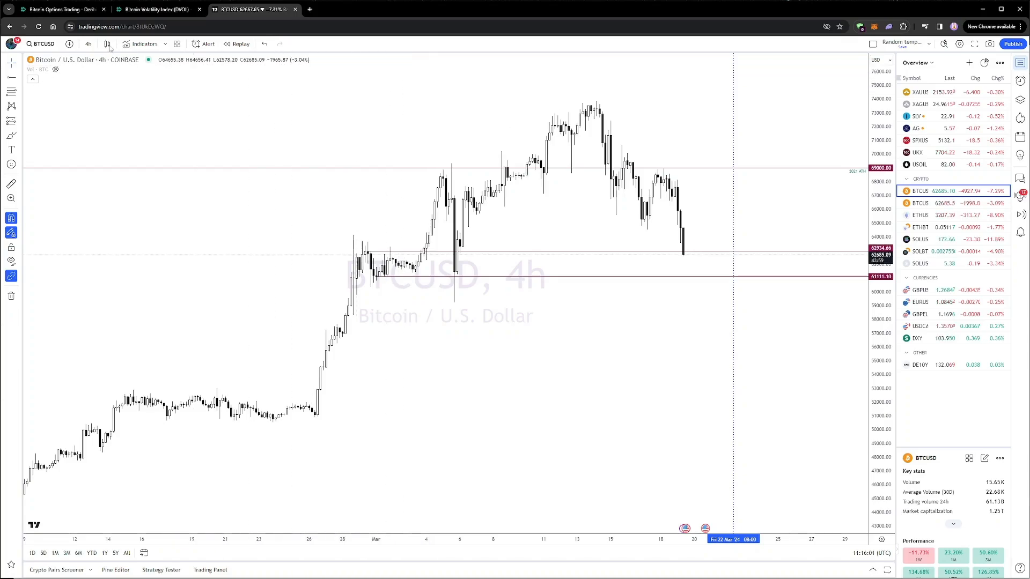
- Switch to the Deribit tab showing the 22 March 2024 options chain
left_click(63, 10)
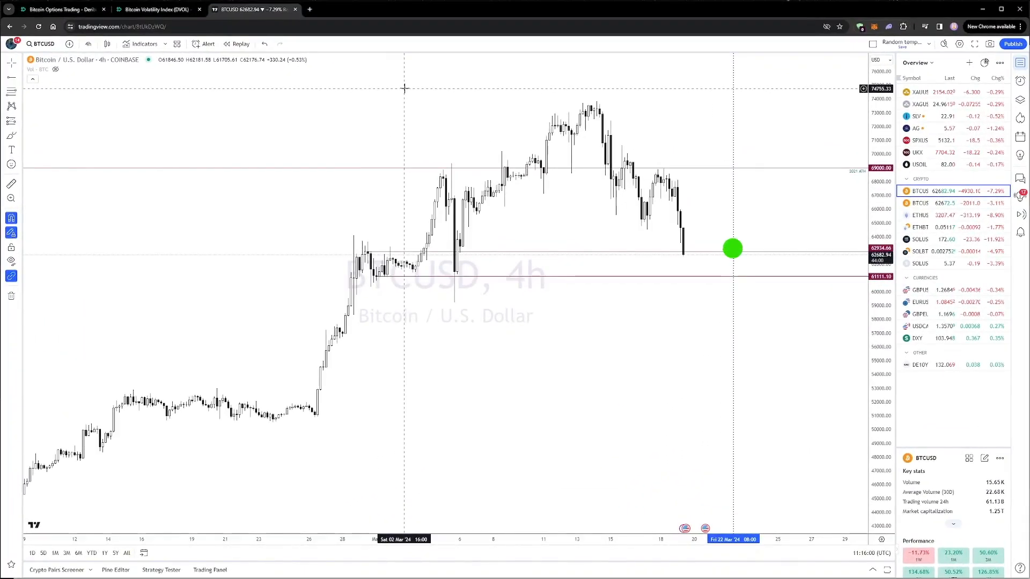
mouse_move(731, 251)
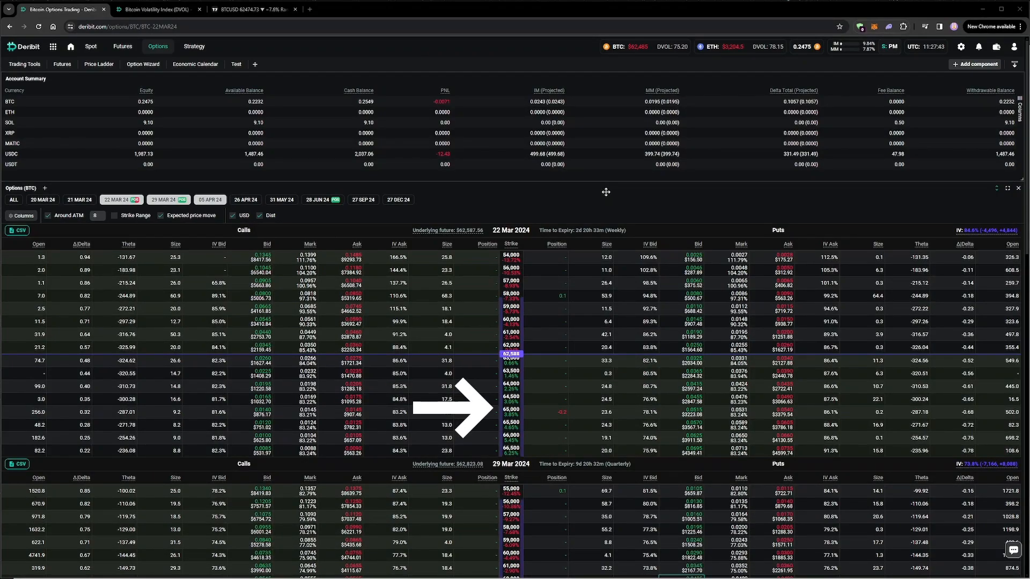
- Bring up the BTC combos list showing vertical, calendar and other spread strategies
scroll("down", 3)
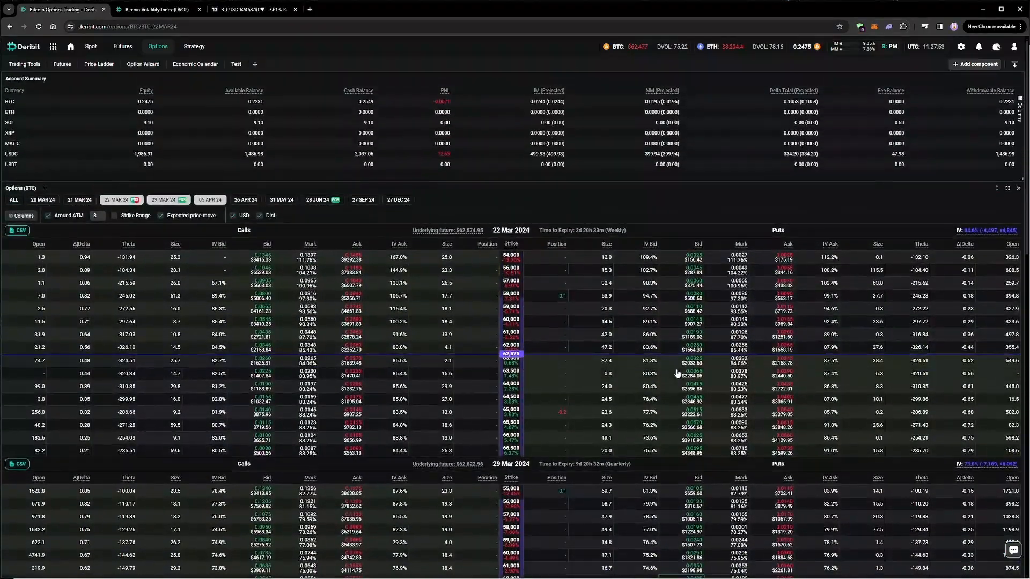
left_click(194, 46)
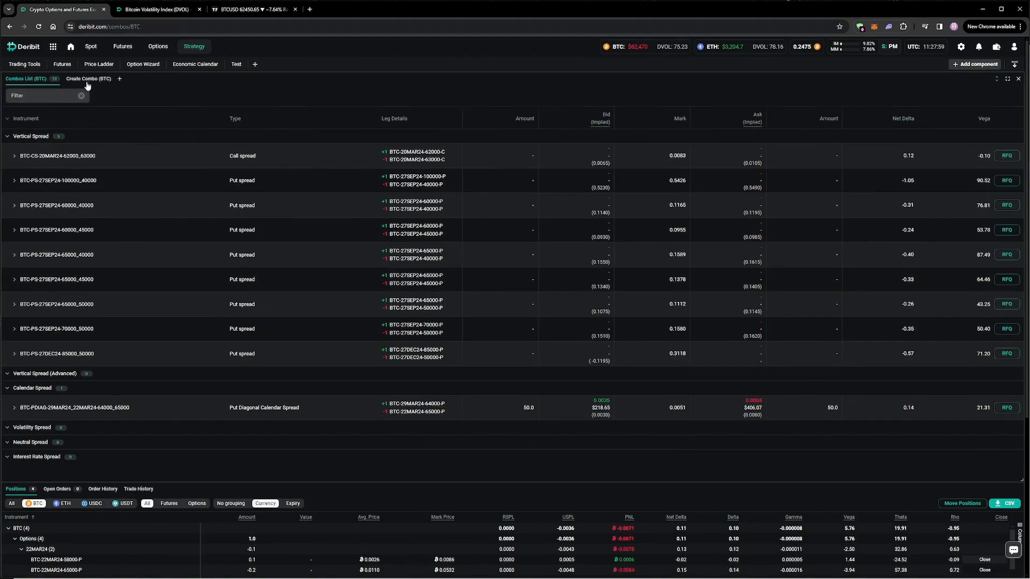
- Build the PDIAG-5APR24_22MAR24-63000_65000 combo with an RFQ and return to the combos list
left_click(88, 78)
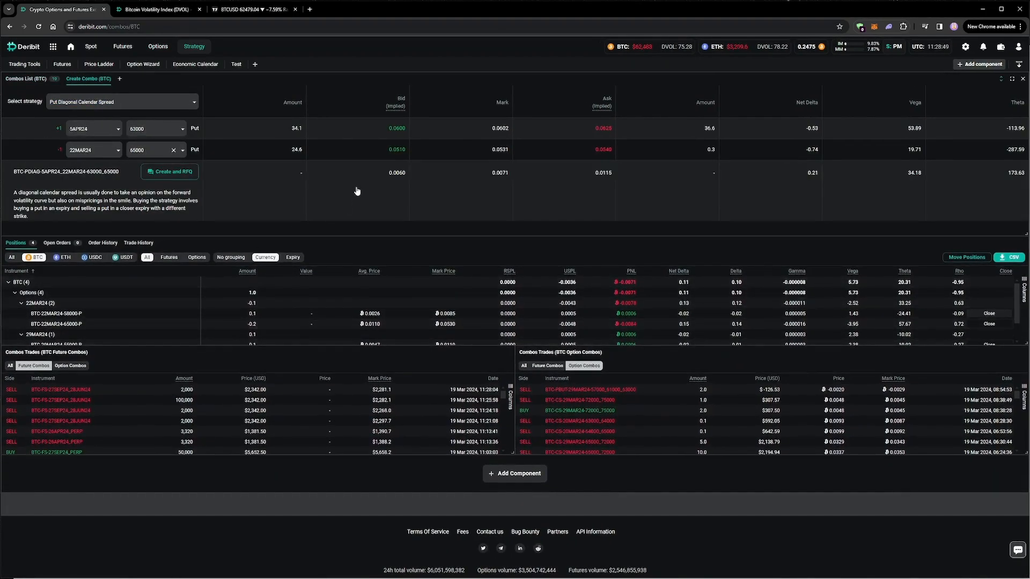
left_click(168, 172)
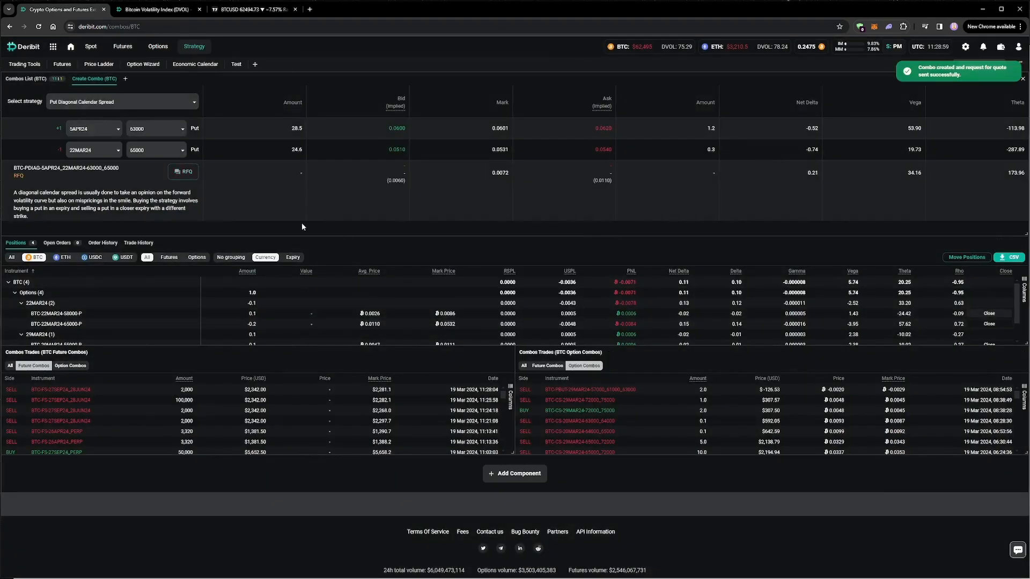
left_click(26, 78)
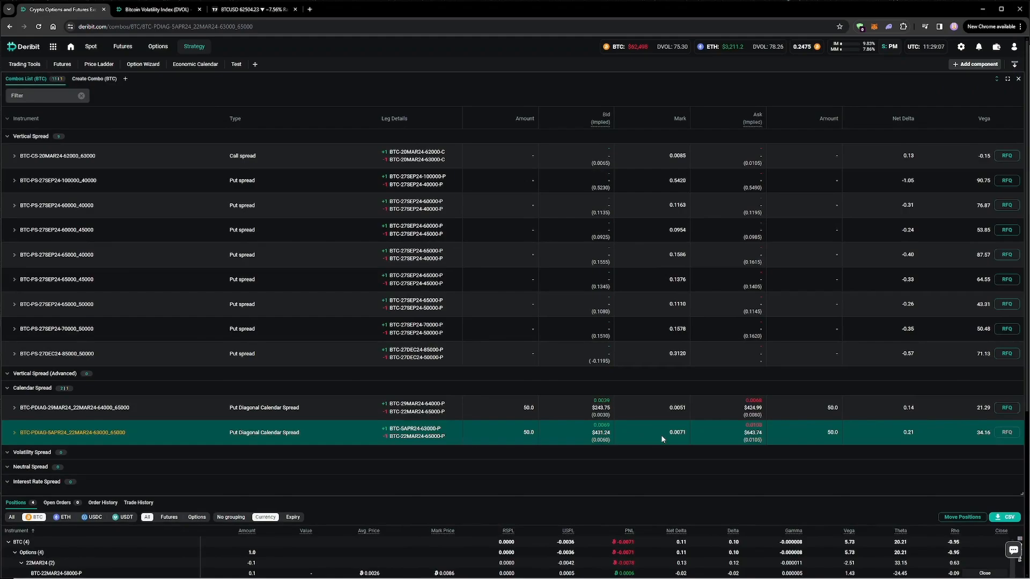
- Sell 0.1 of the PDIAG-5APR24_22MAR24-63000_65000 spread at a 0.008 BTC limit
left_click(1005, 432)
type("0.008")
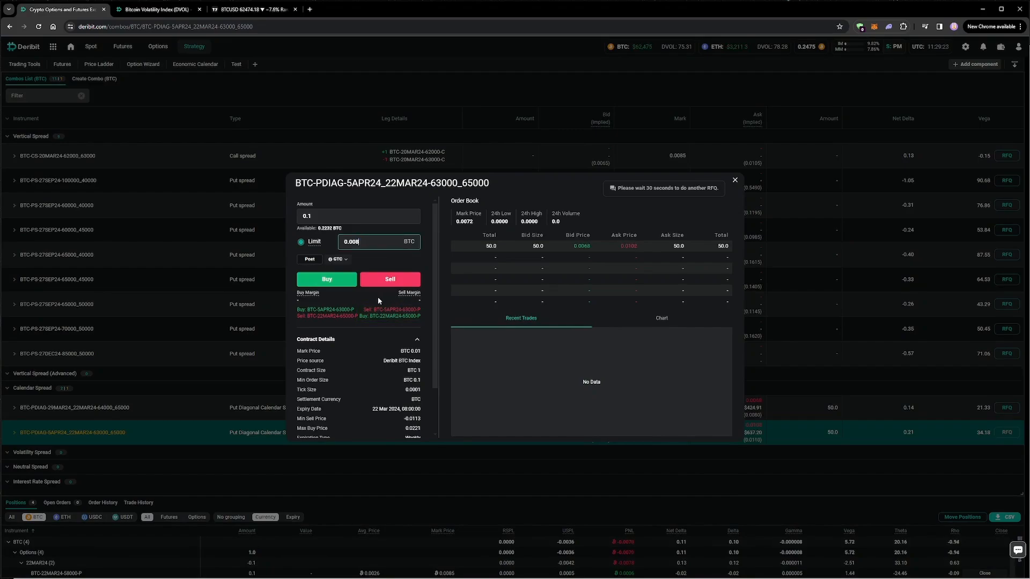
left_click(389, 279)
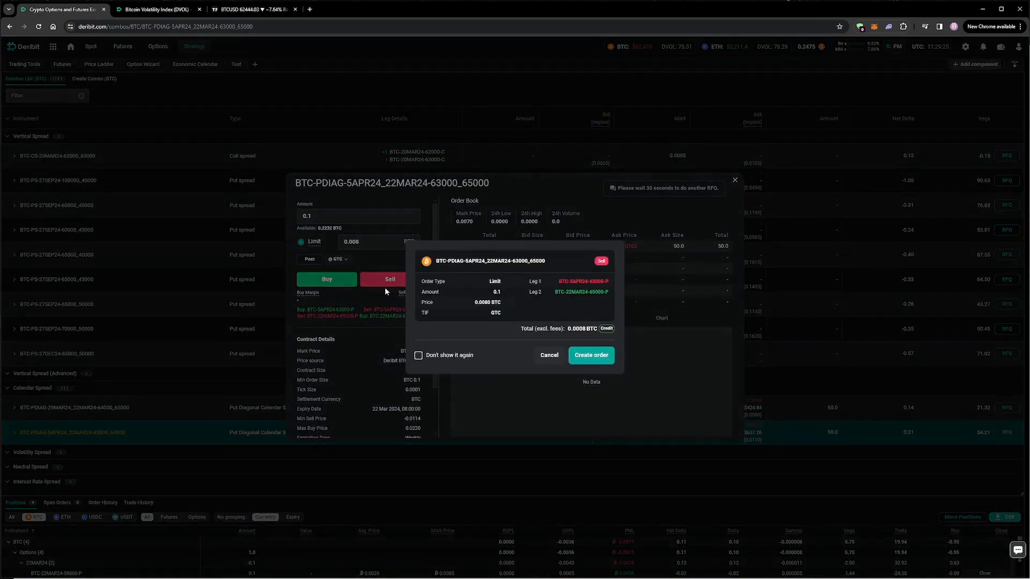
left_click(590, 355)
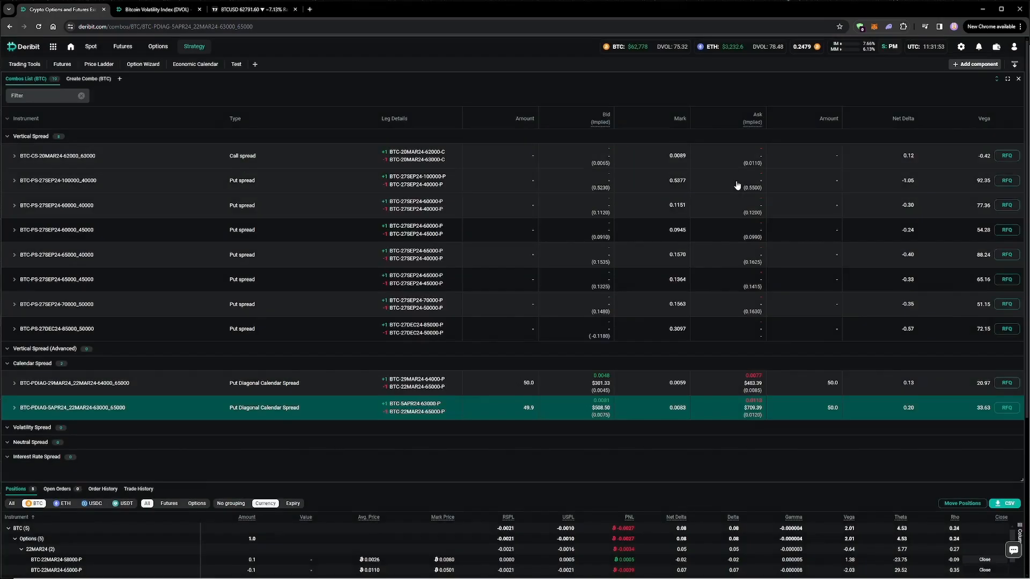
mouse_move(610, 456)
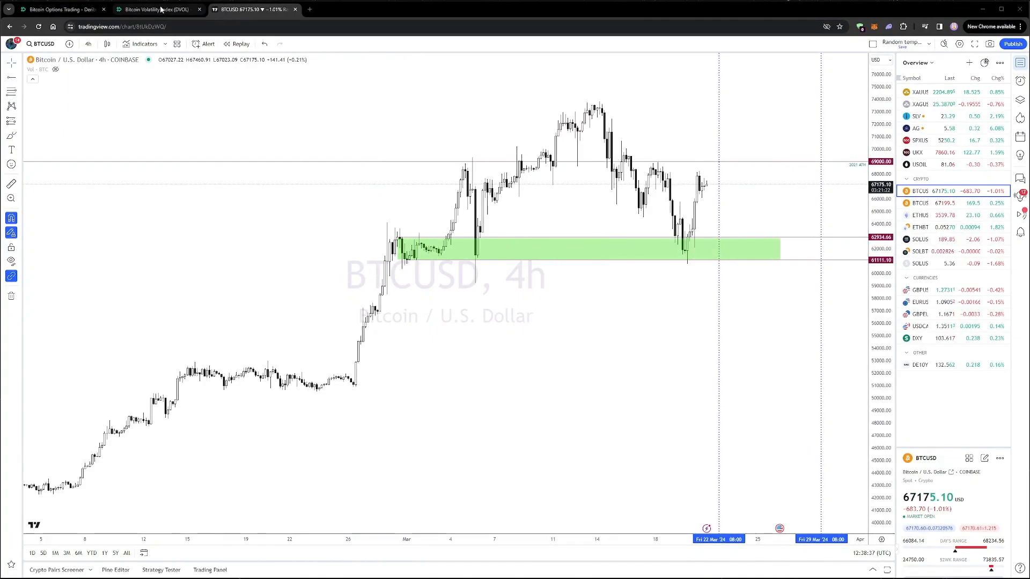
- Set the BTCUSD chart to the 1-hour interval, then switch back to the Deribit tab
left_click(59, 9)
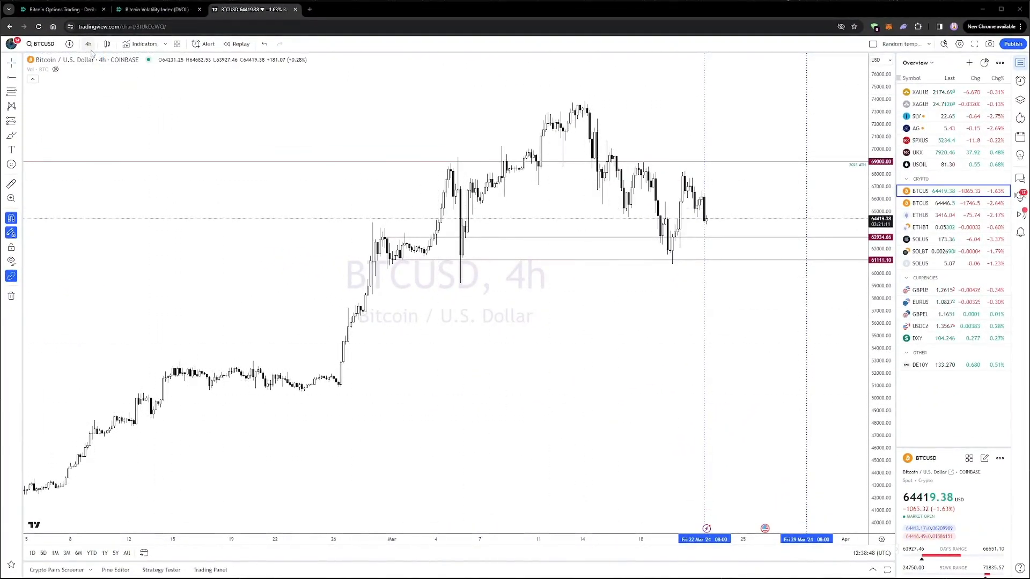
left_click(87, 43)
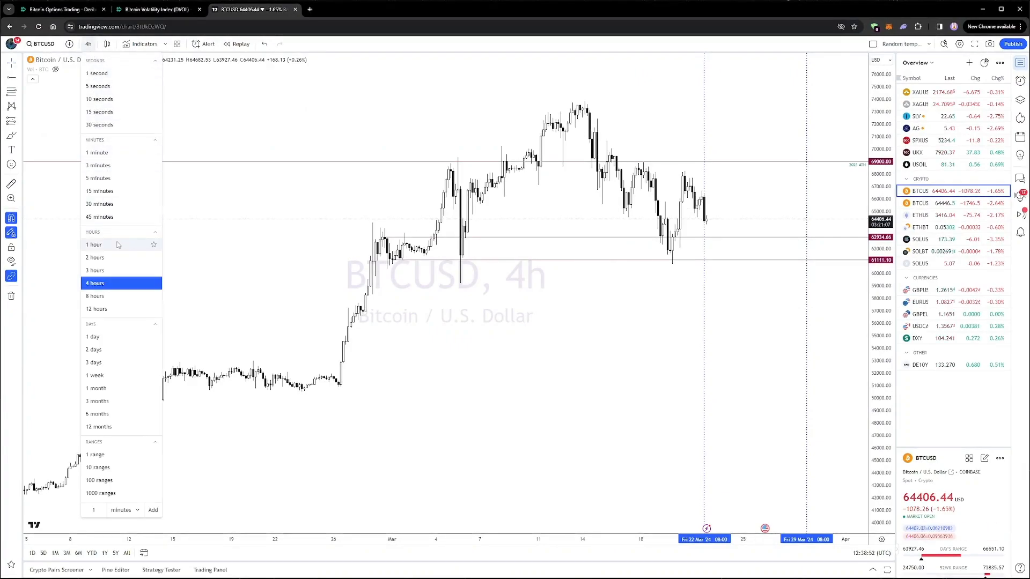
left_click(93, 245)
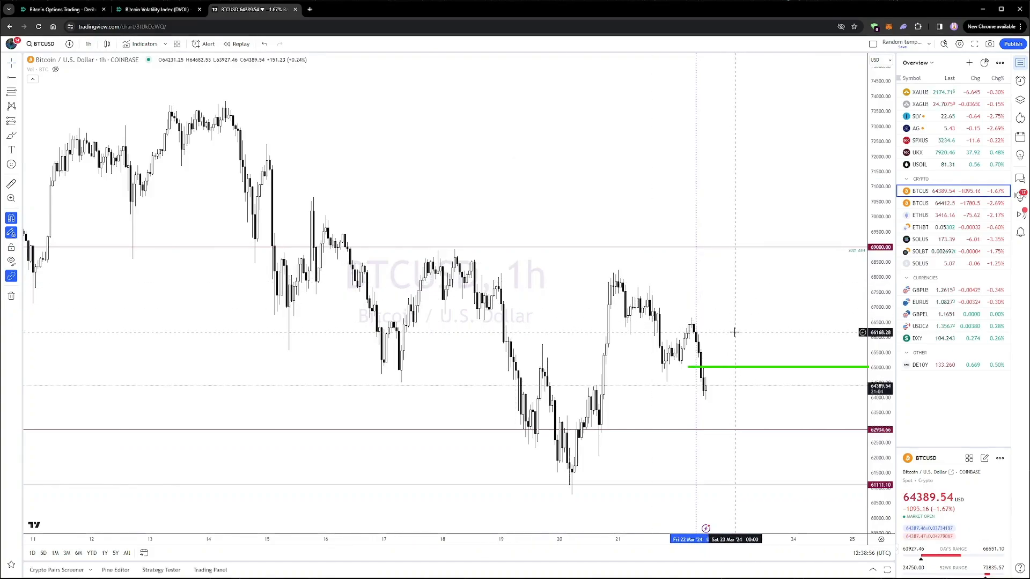
mouse_move(755, 371)
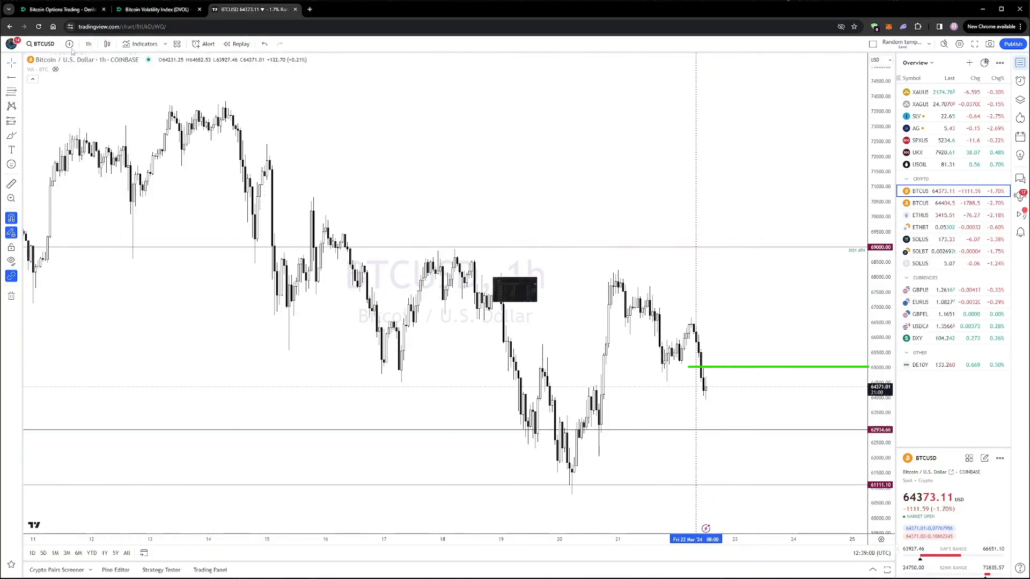
left_click(59, 10)
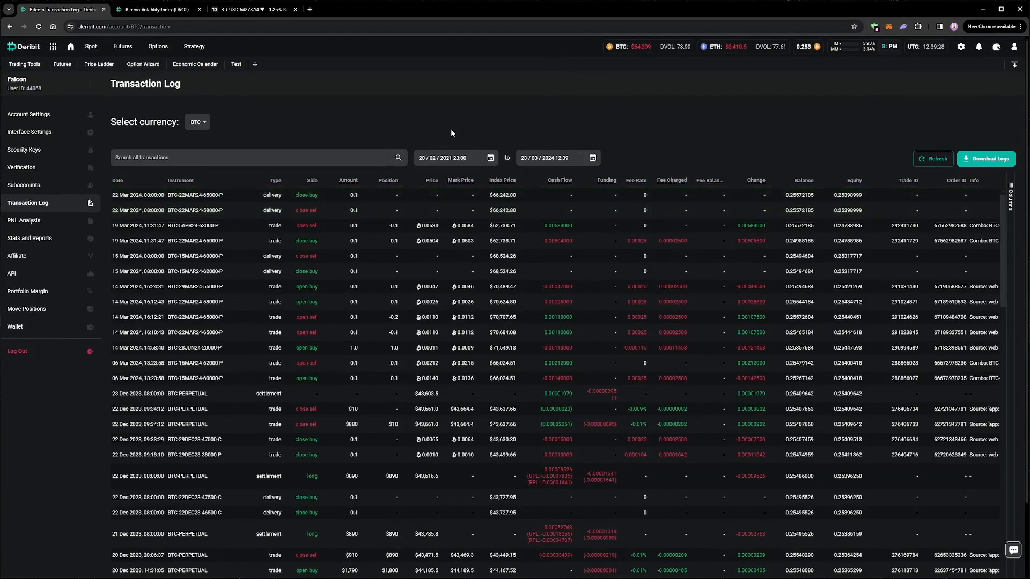
- In the BTC 29 MAR 24 chain, sell 0.1 of the 60000 put at a 0.013 BTC limit
left_click(157, 46)
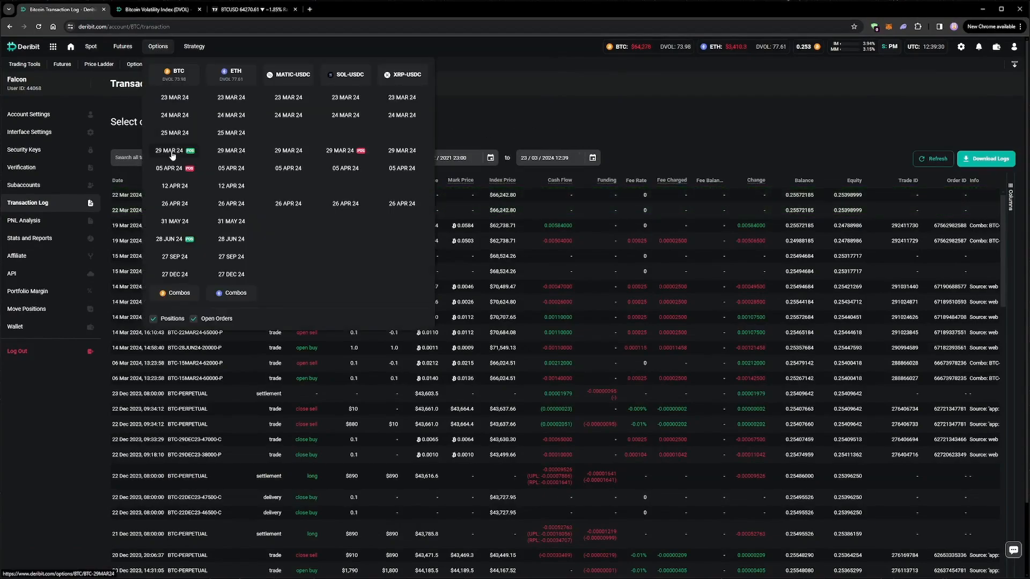
left_click(174, 150)
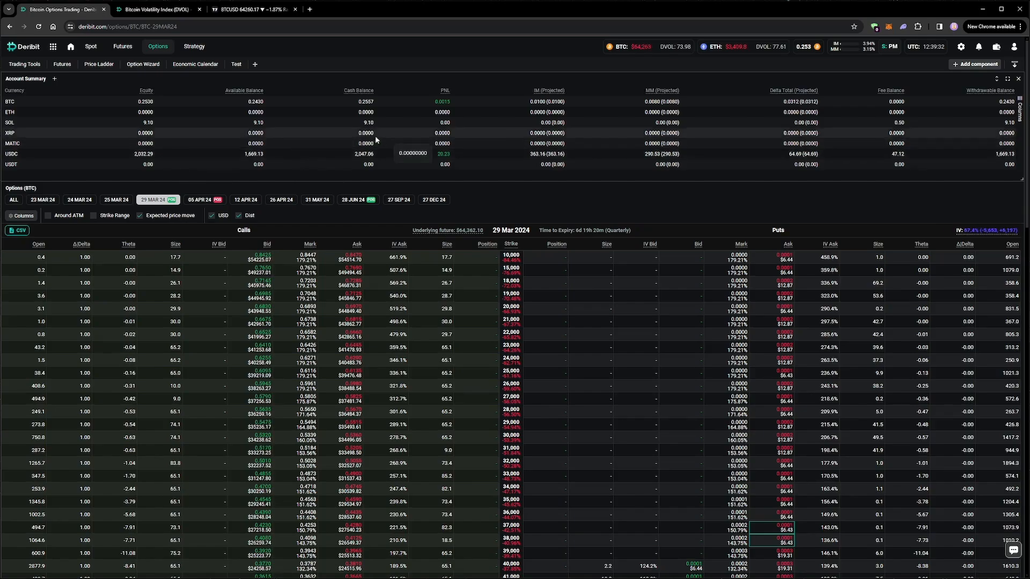
scroll("down", 3)
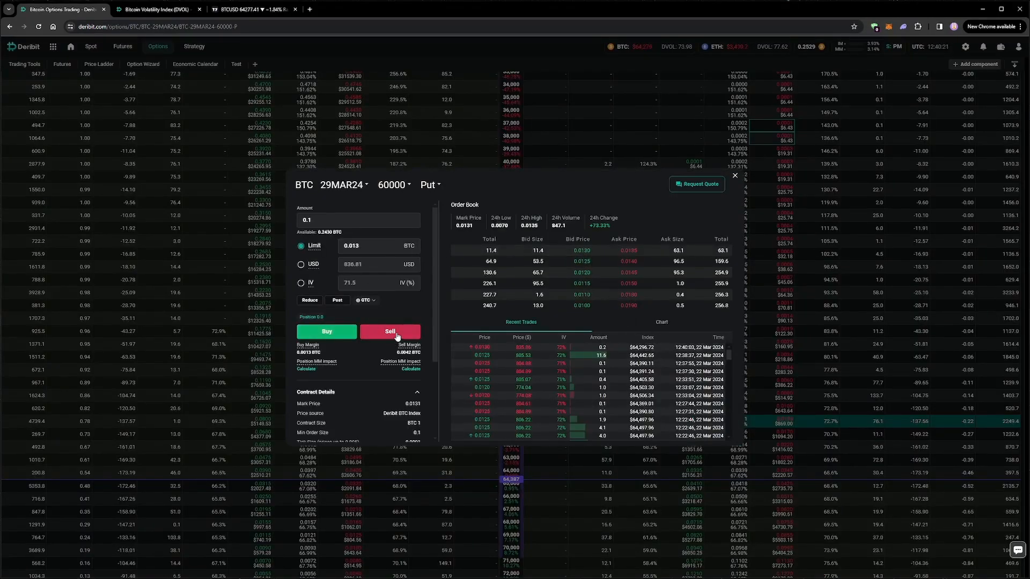
left_click(389, 332)
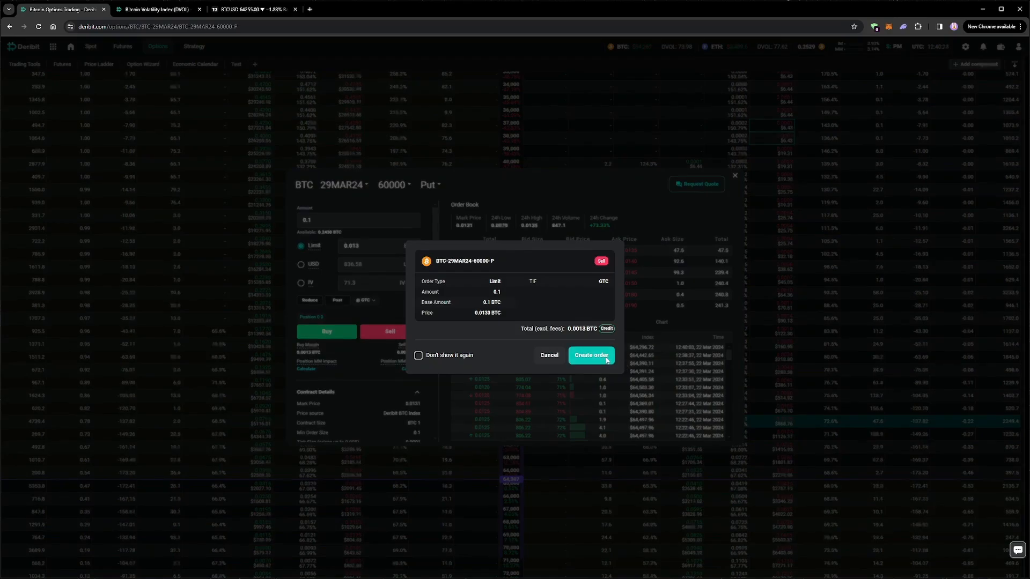
left_click(590, 355)
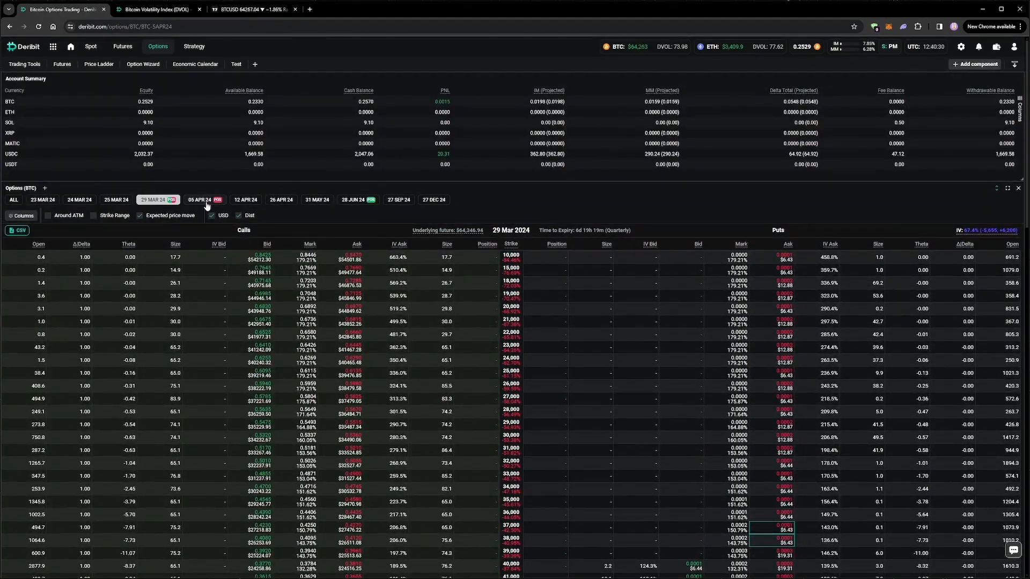
- In the 12 APR 24 chain, sell 0.1 of the 60000 put
left_click(199, 200)
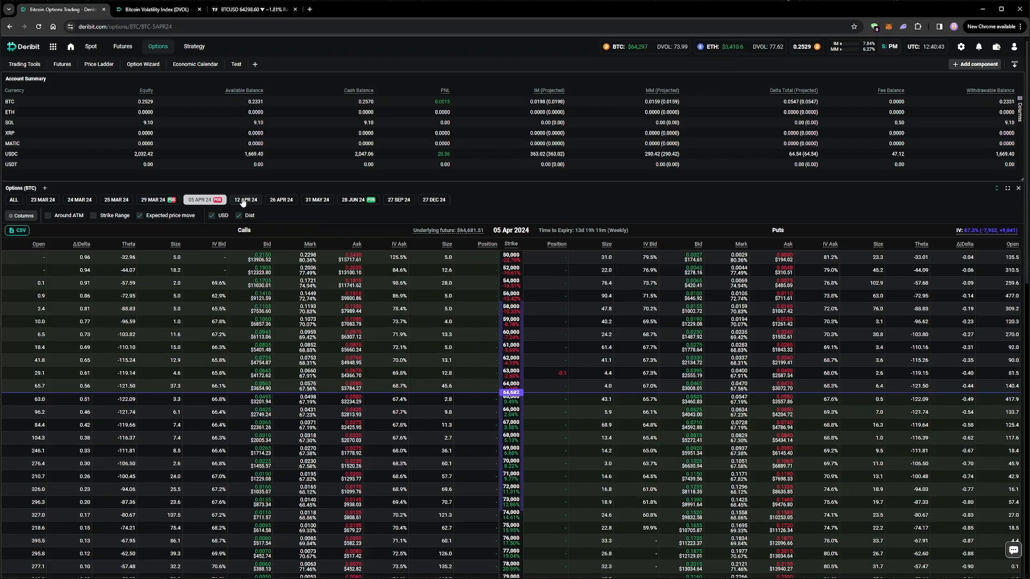
left_click(246, 200)
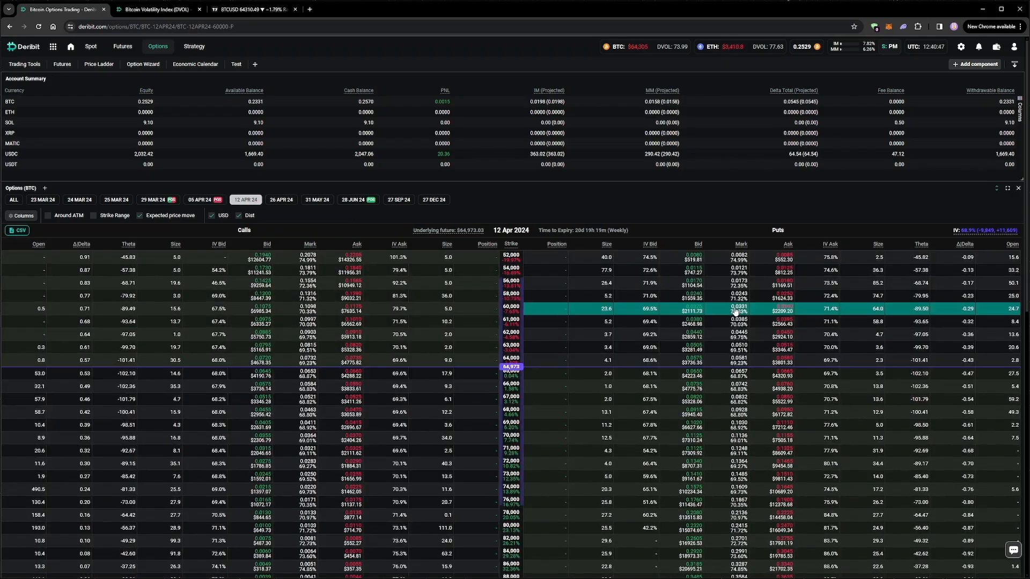
left_click(510, 308)
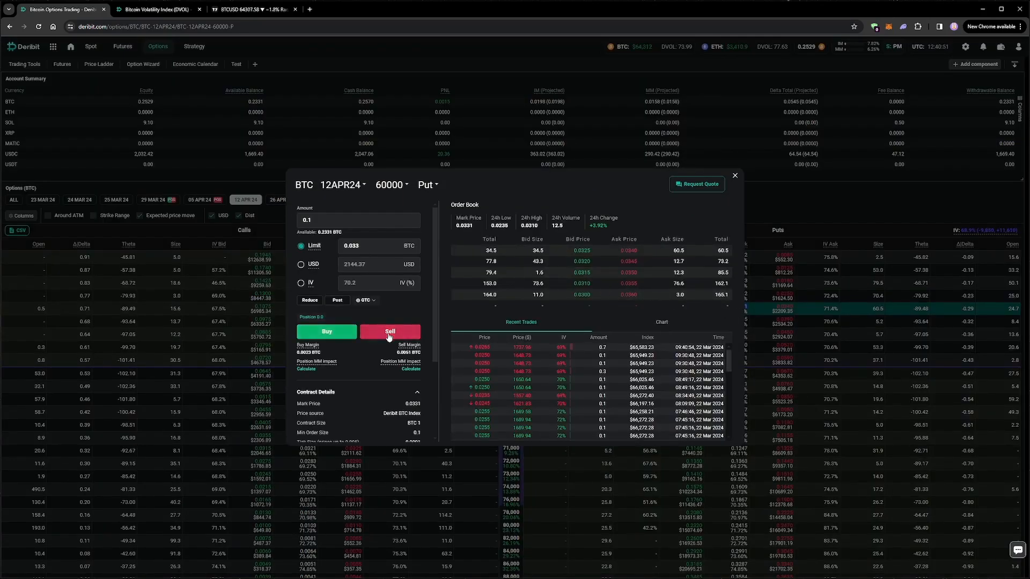
left_click(389, 332)
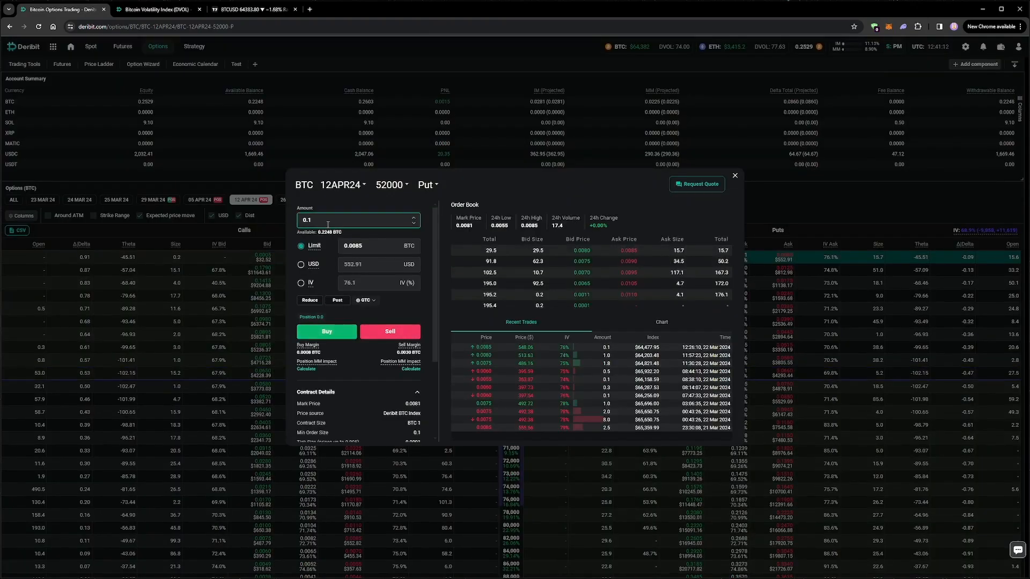
- Buy 0.2 of the 12 April 52000 put as a hedge and close the order form
type("0.2")
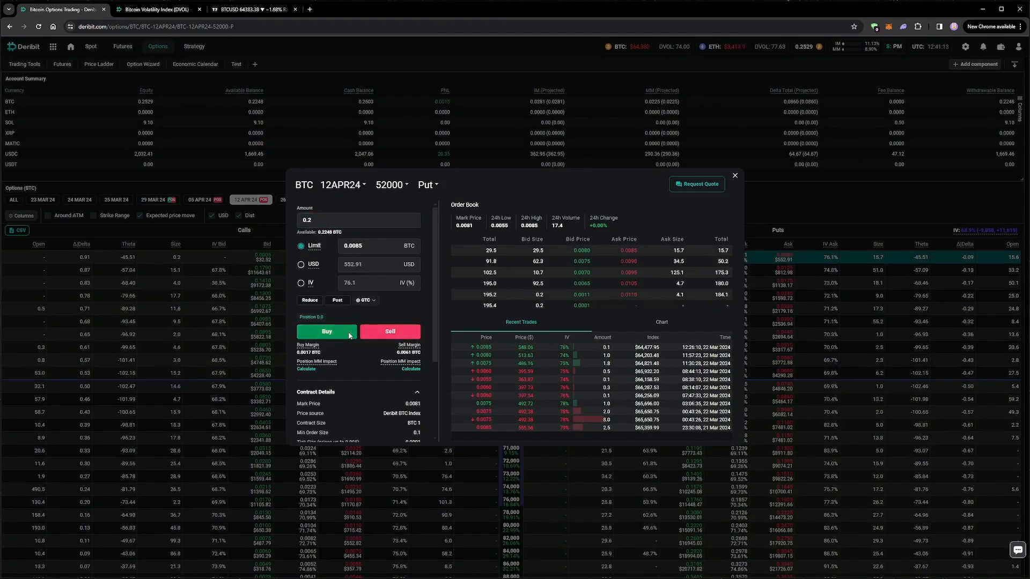
left_click(326, 331)
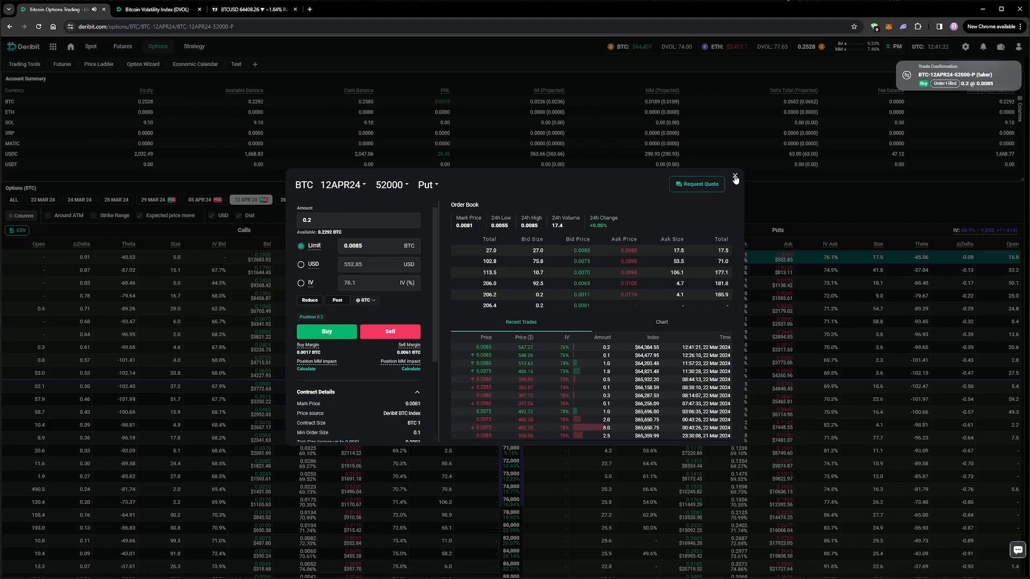
left_click(735, 177)
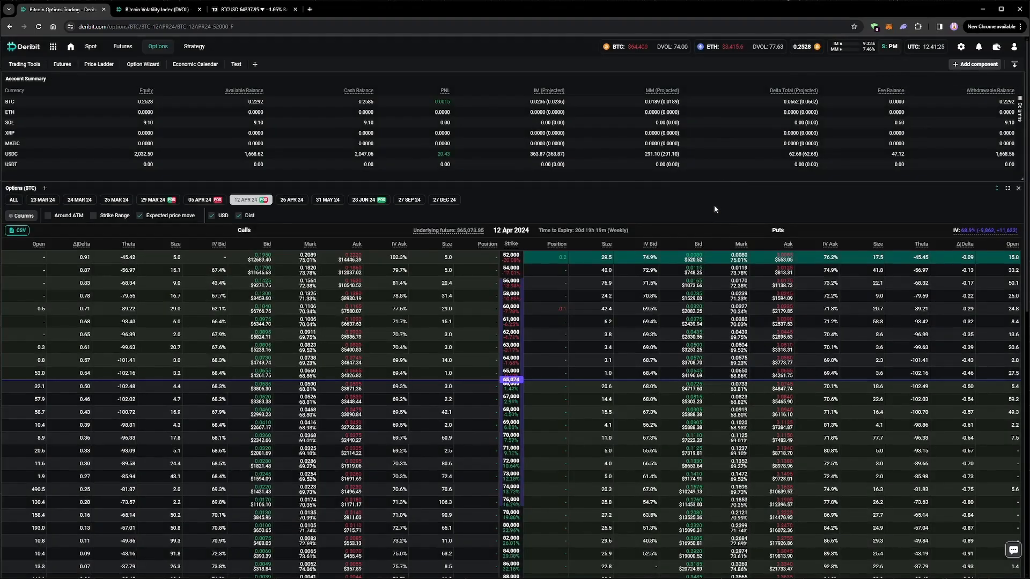
- Inspect BTCUSD 4h price against the 5 and 12 April expiry lines, then return to Deribit's options
scroll("down", 3)
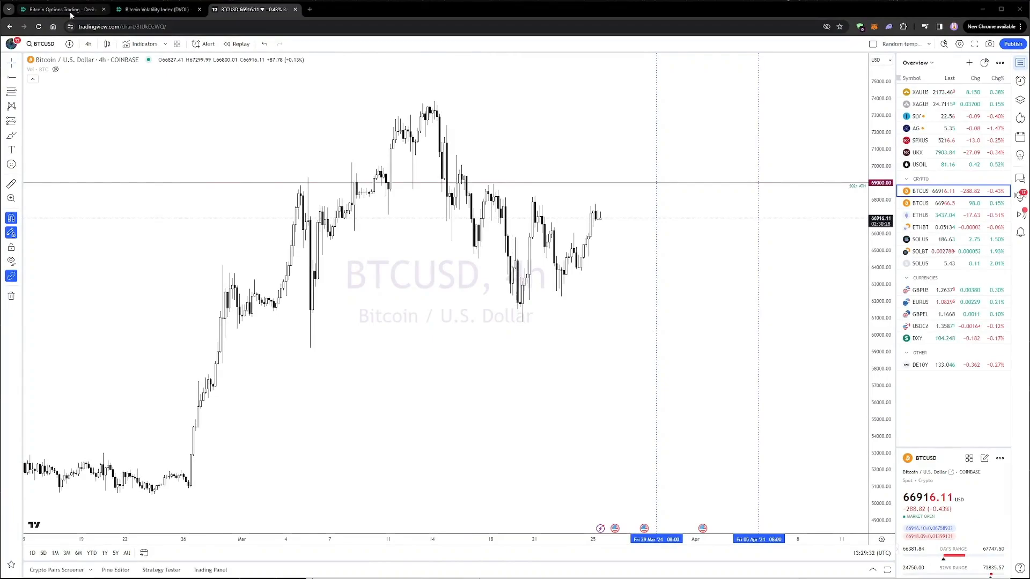
left_click(59, 9)
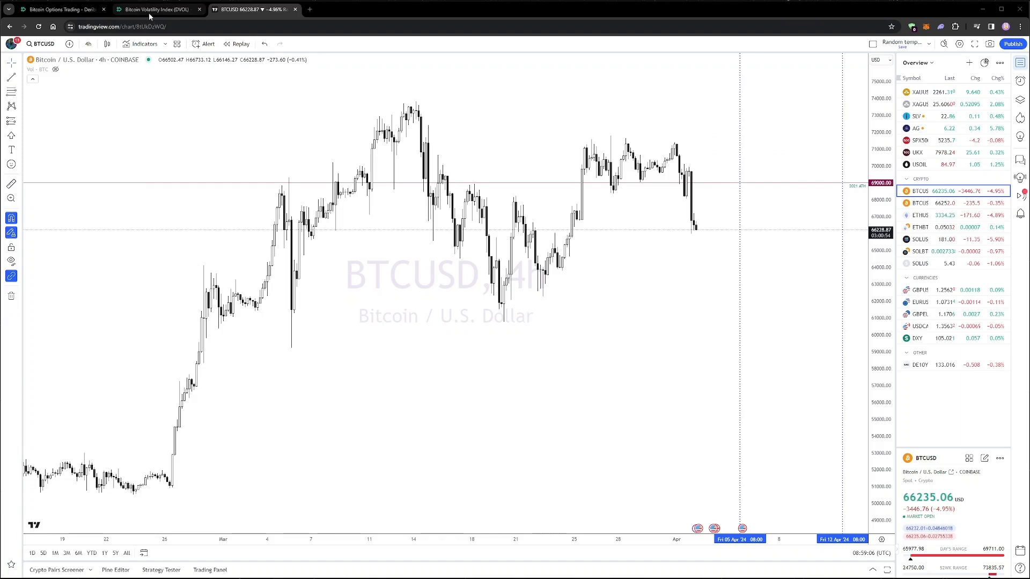
left_click(59, 10)
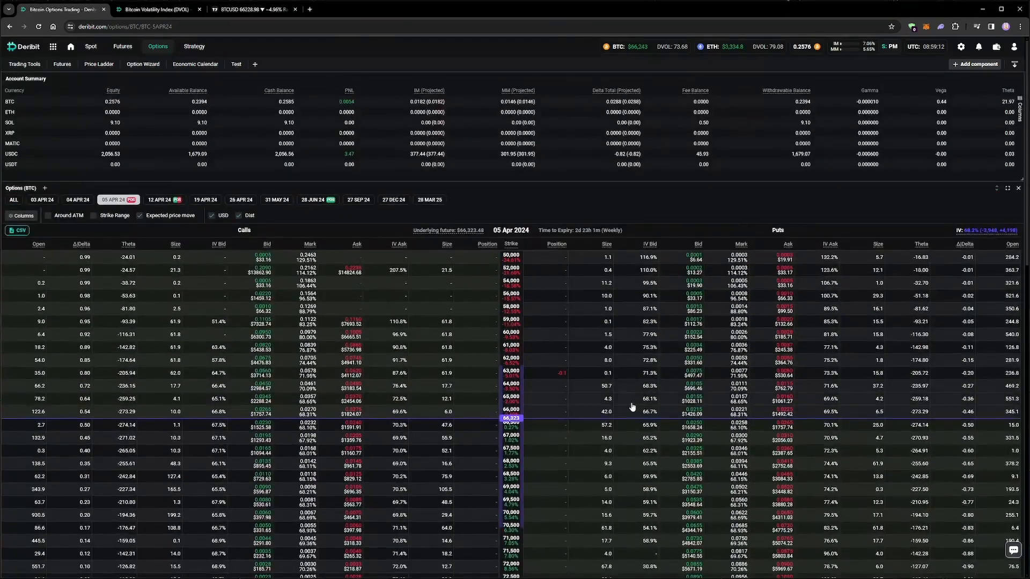
- Check the transaction log and 5 April chain, then bring up the BTCUSD chart
left_click(1015, 46)
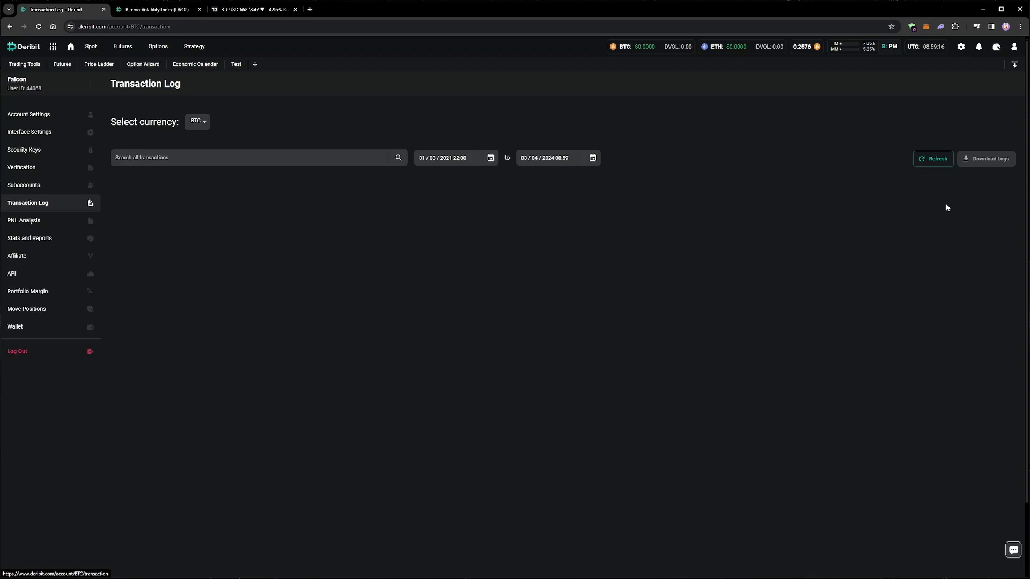
left_click(932, 159)
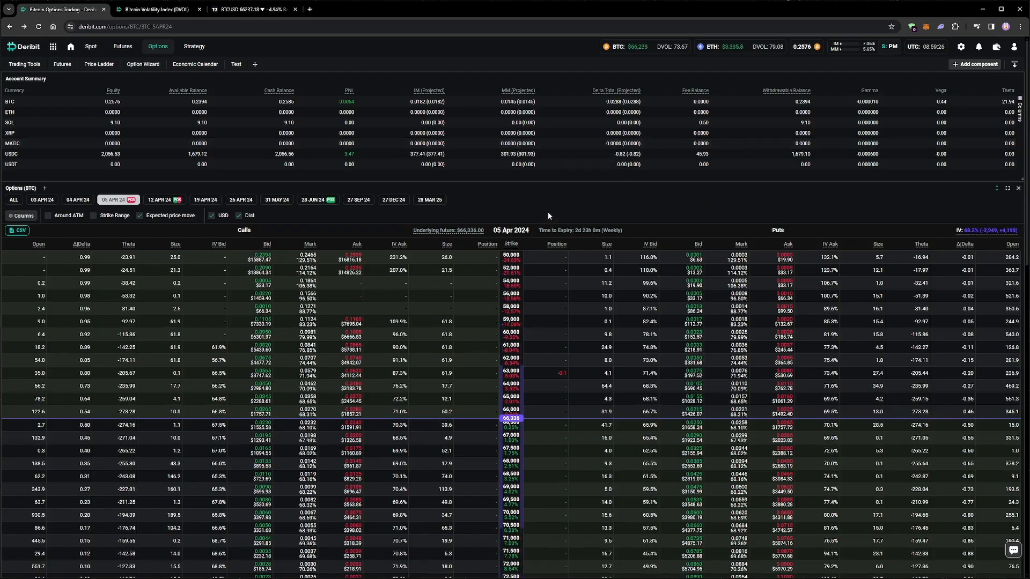
left_click(159, 199)
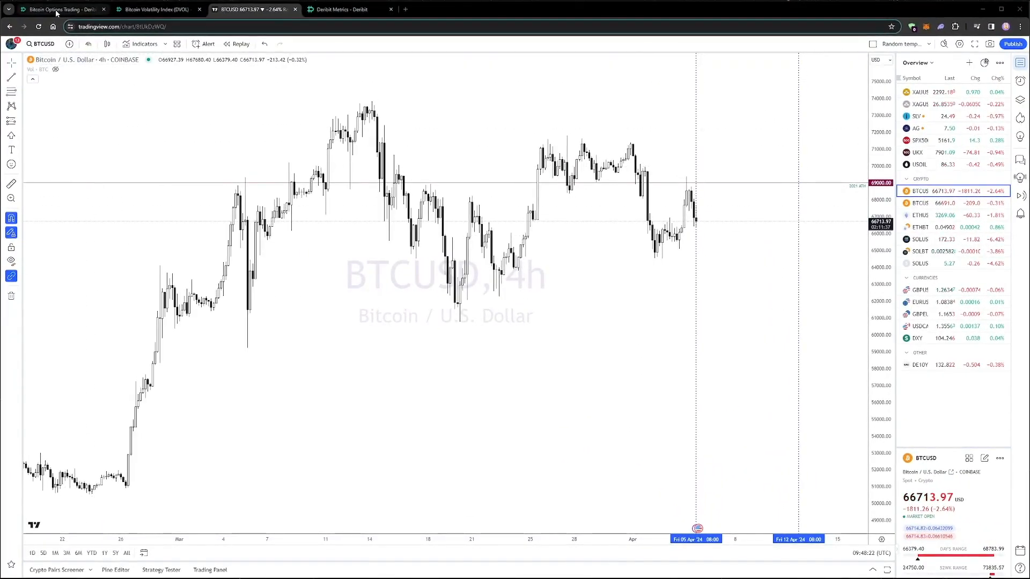
- Review the open 12 April and 28 June puts, check BTCUSD, and show the 28 JUN 24 chain
left_click(59, 8)
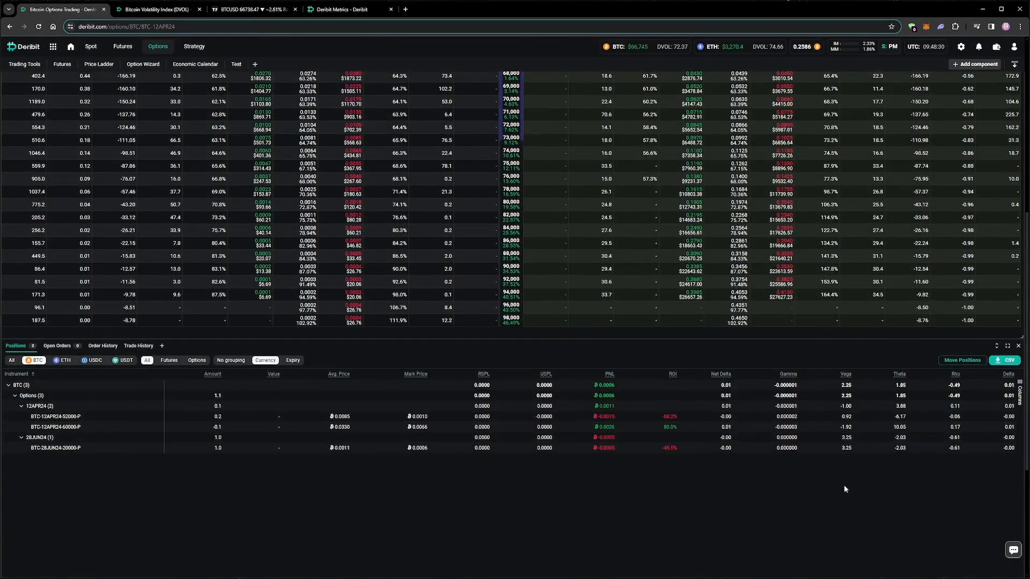
left_click(250, 9)
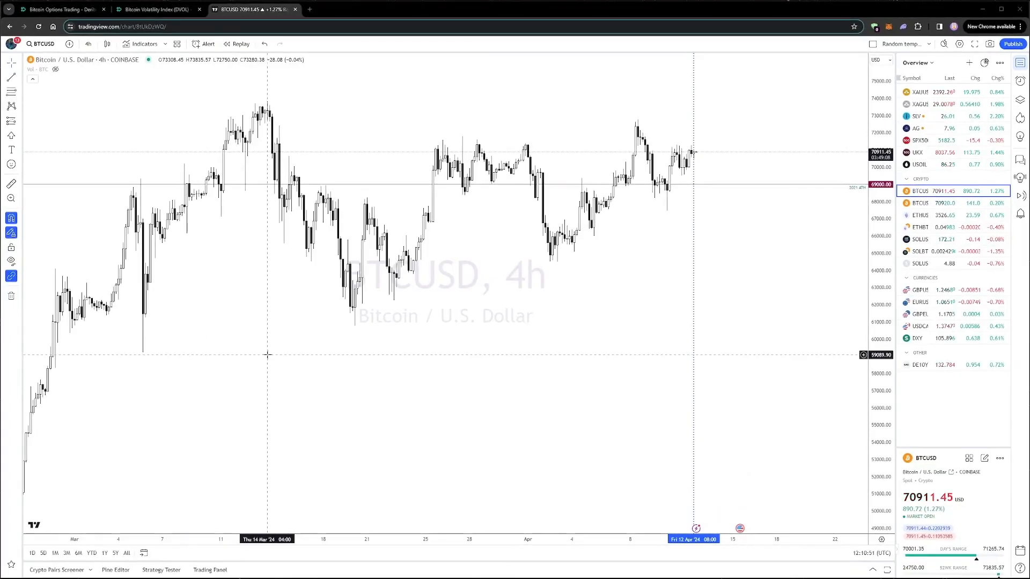
left_click(59, 9)
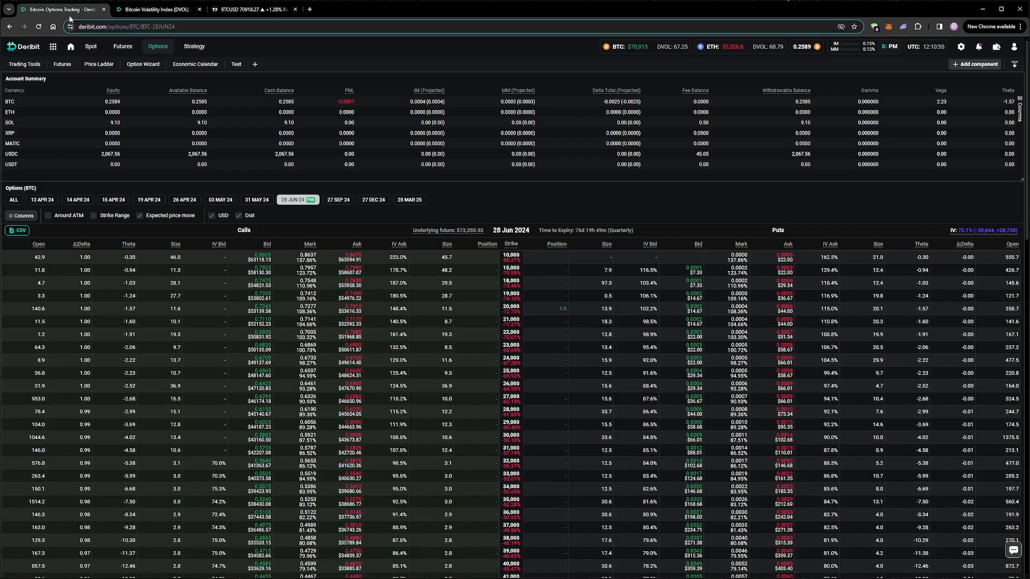